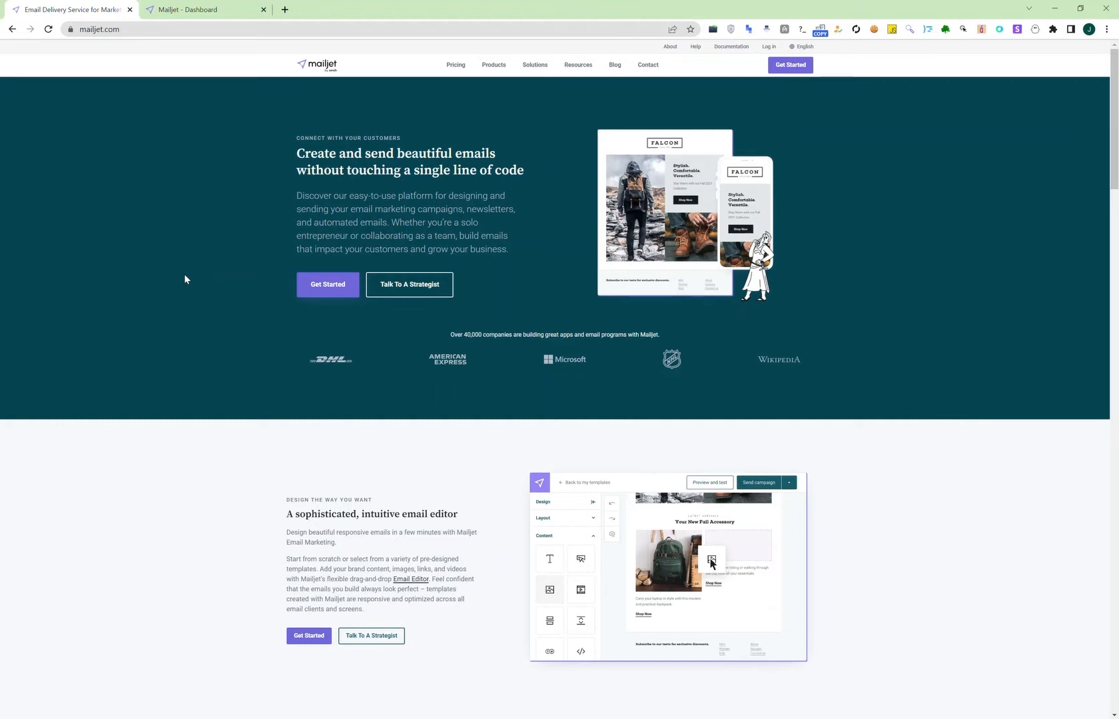
{"action": "mouse_move", "coordinate": [217, 279]}
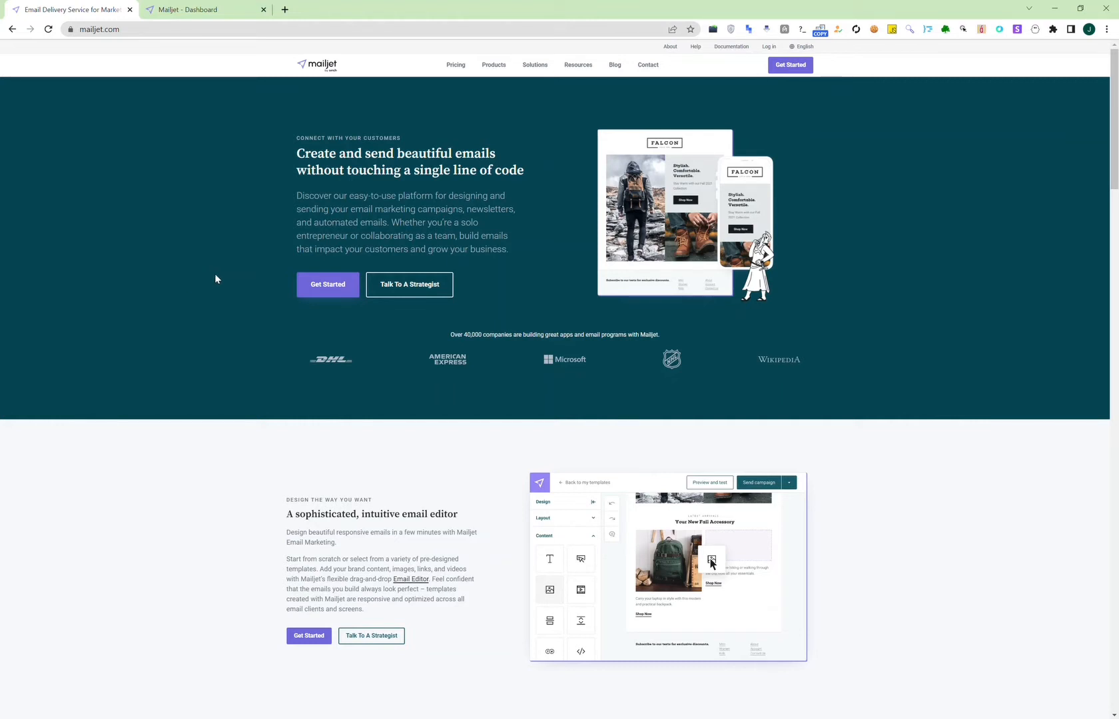
- Open the last campaign's Activity stats: 2,062 delivered, 456 opened, 7 clicked
{"action": "scroll", "scroll_direction": "down", "scroll_amount": 3}
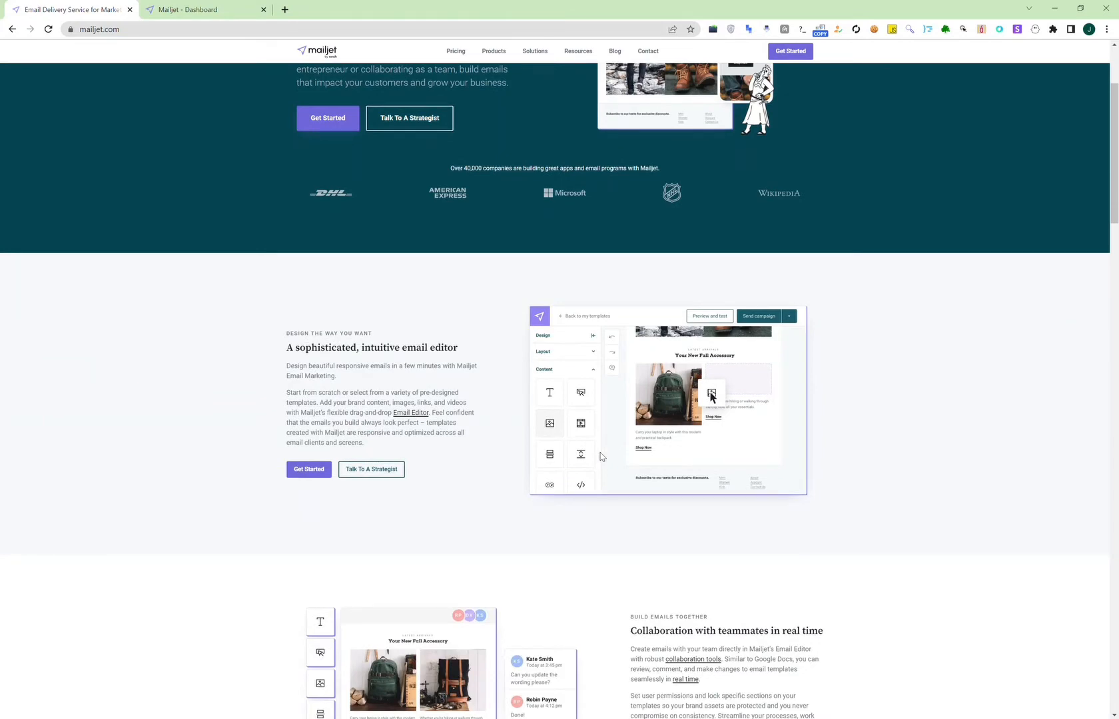
{"action": "scroll", "scroll_direction": "down", "scroll_amount": 3}
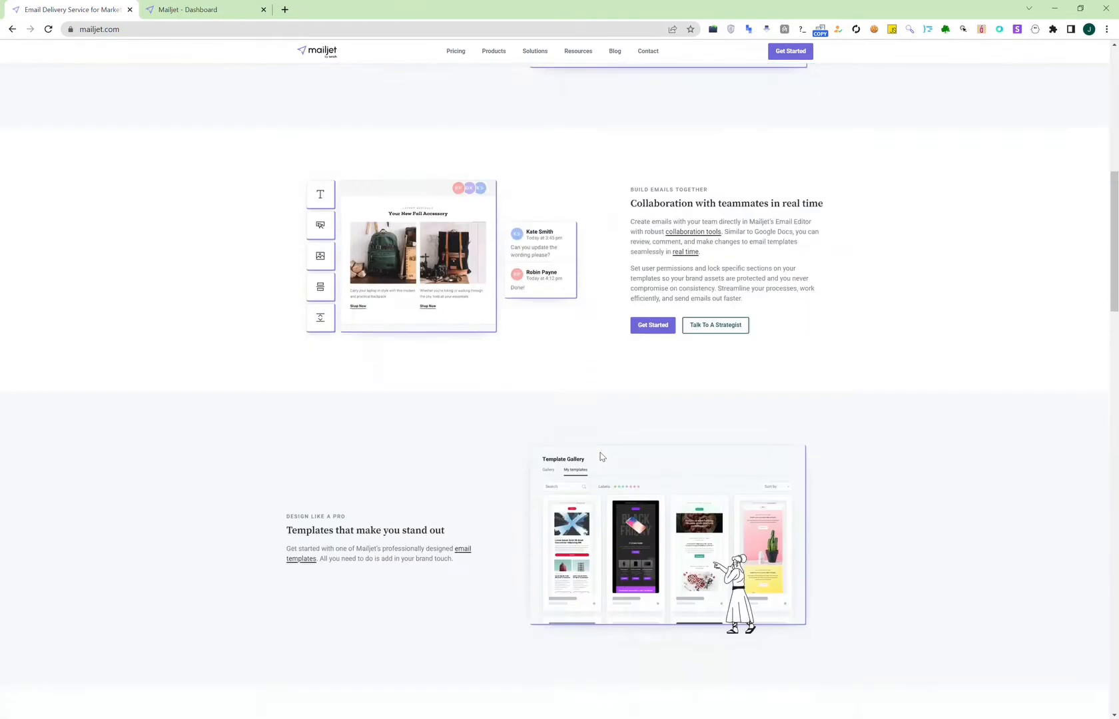
{"action": "scroll", "scroll_direction": "down", "scroll_amount": 3}
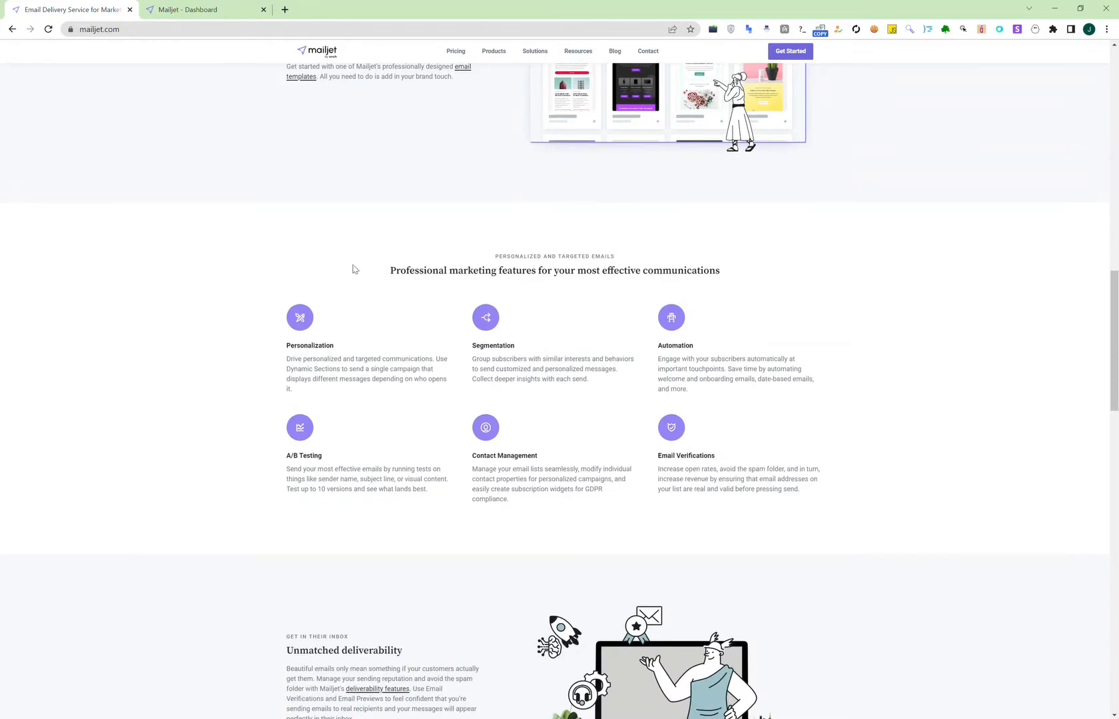
{"action": "scroll", "scroll_direction": "down", "scroll_amount": 3}
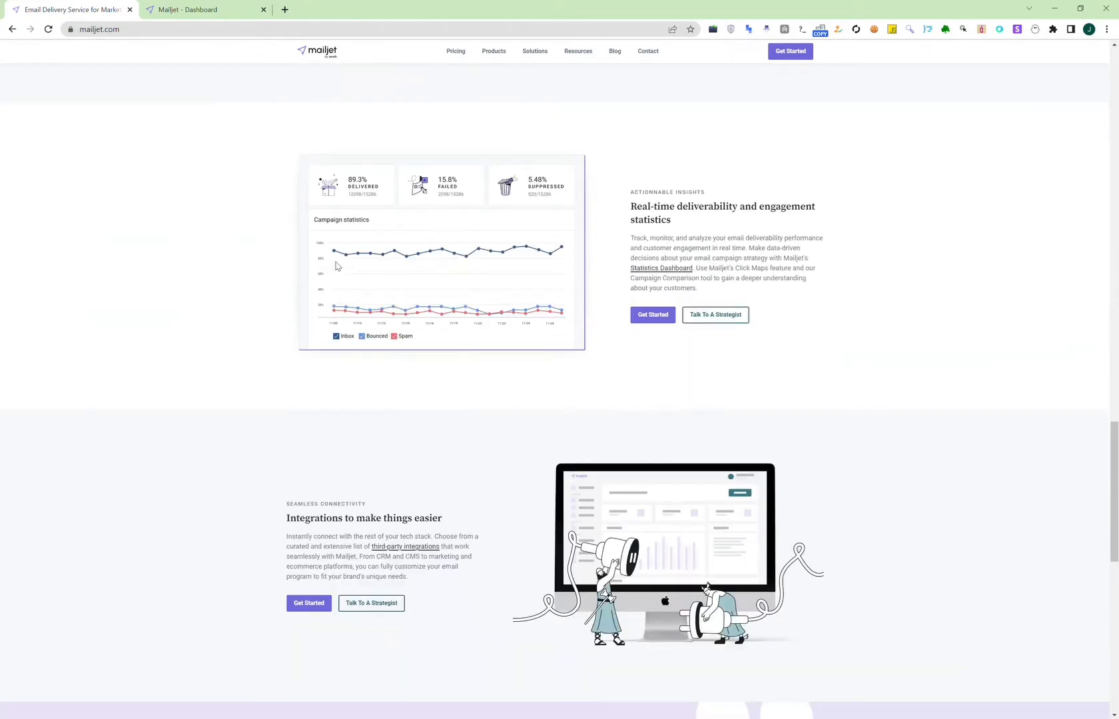
{"action": "mouse_move", "coordinate": [442, 270]}
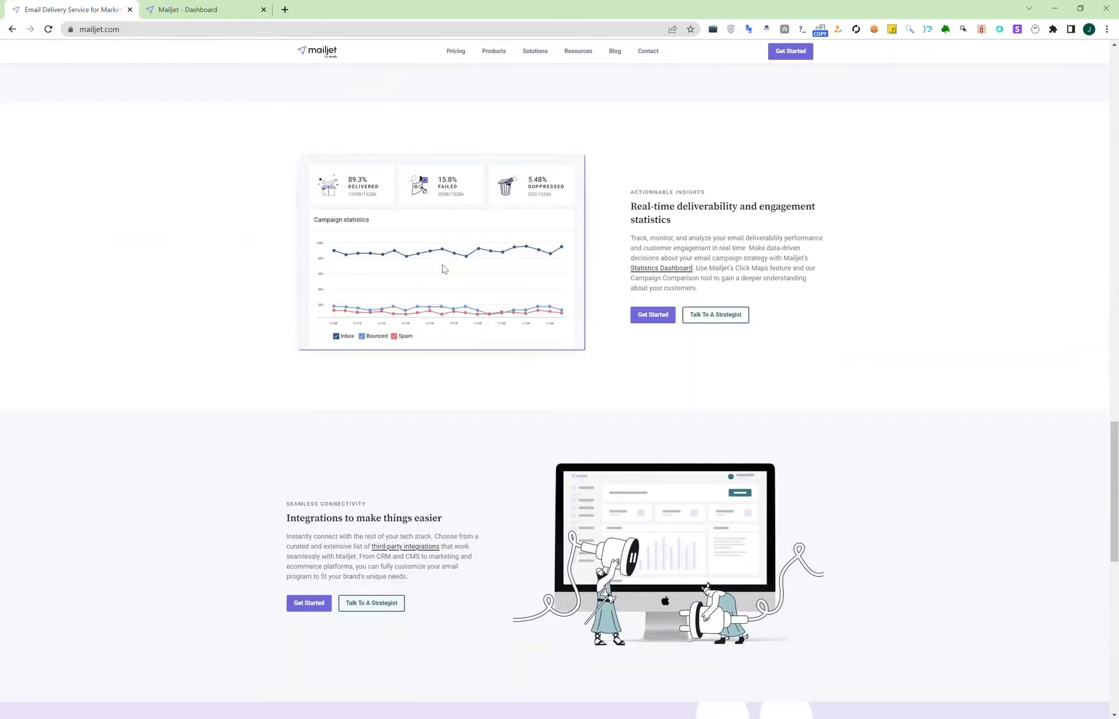
{"action": "scroll", "scroll_direction": "down", "scroll_amount": 3}
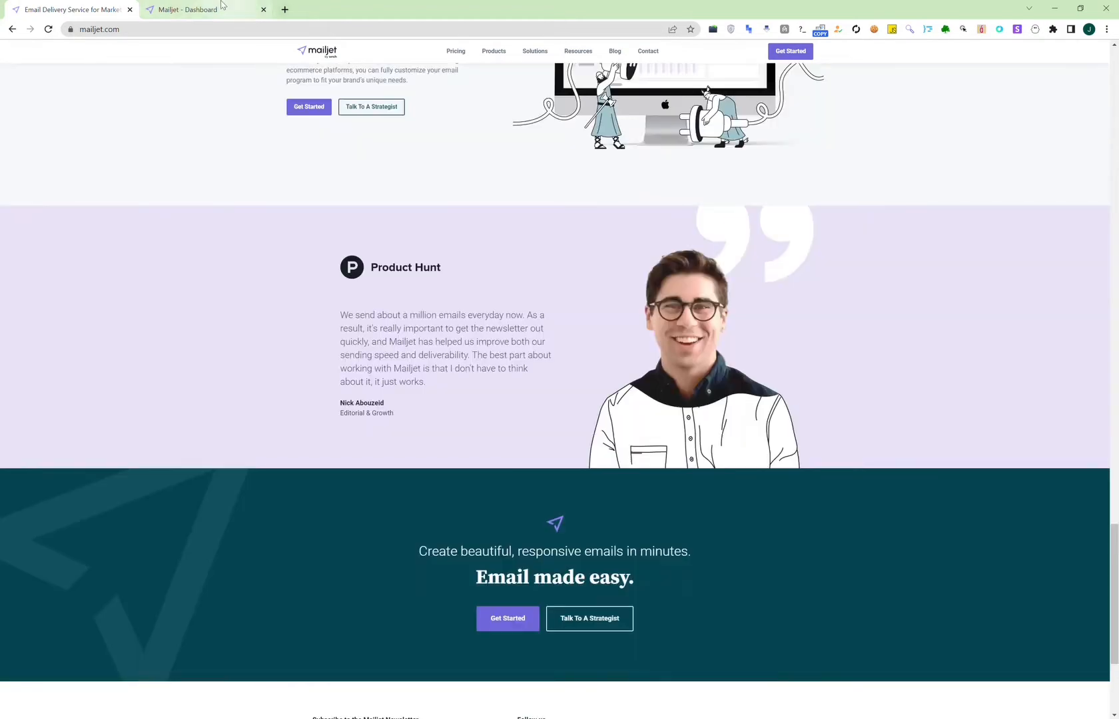
{"action": "left_click", "coordinate": [189, 9]}
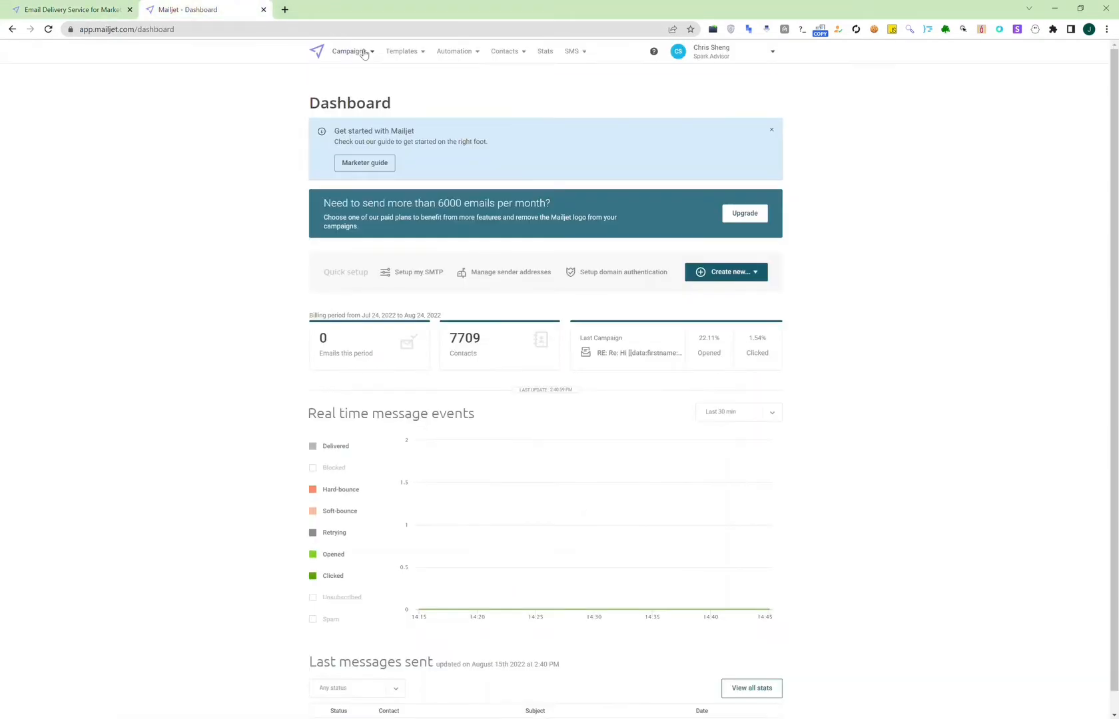
{"action": "left_click", "coordinate": [629, 347]}
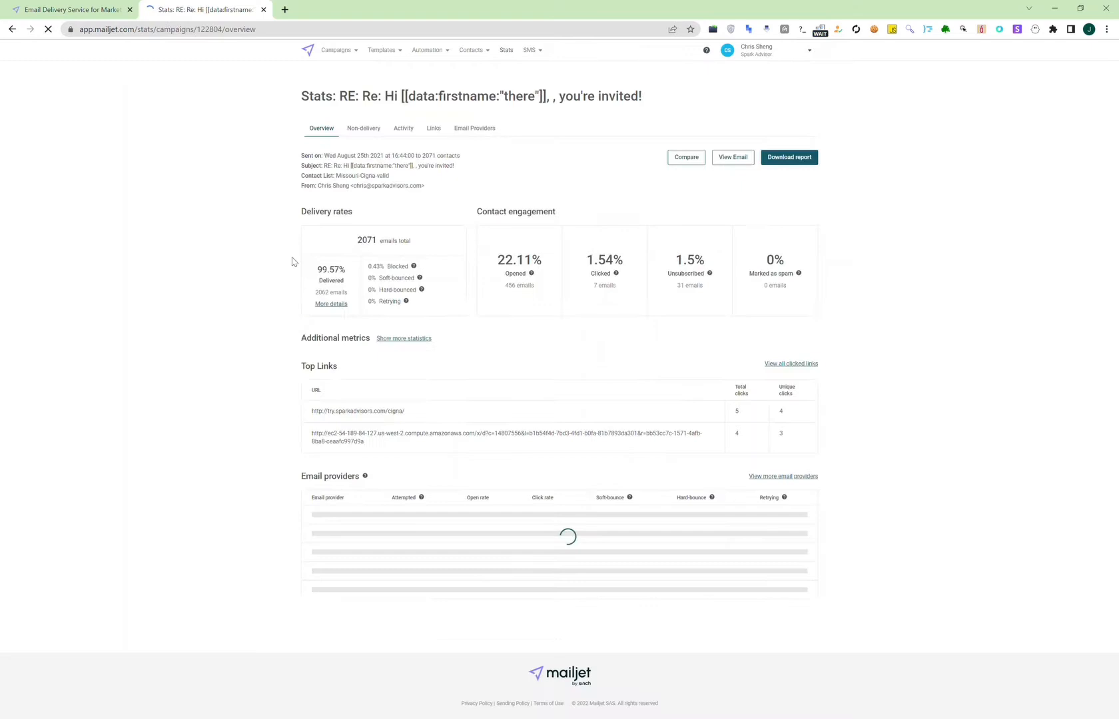
{"action": "left_click", "coordinate": [402, 129]}
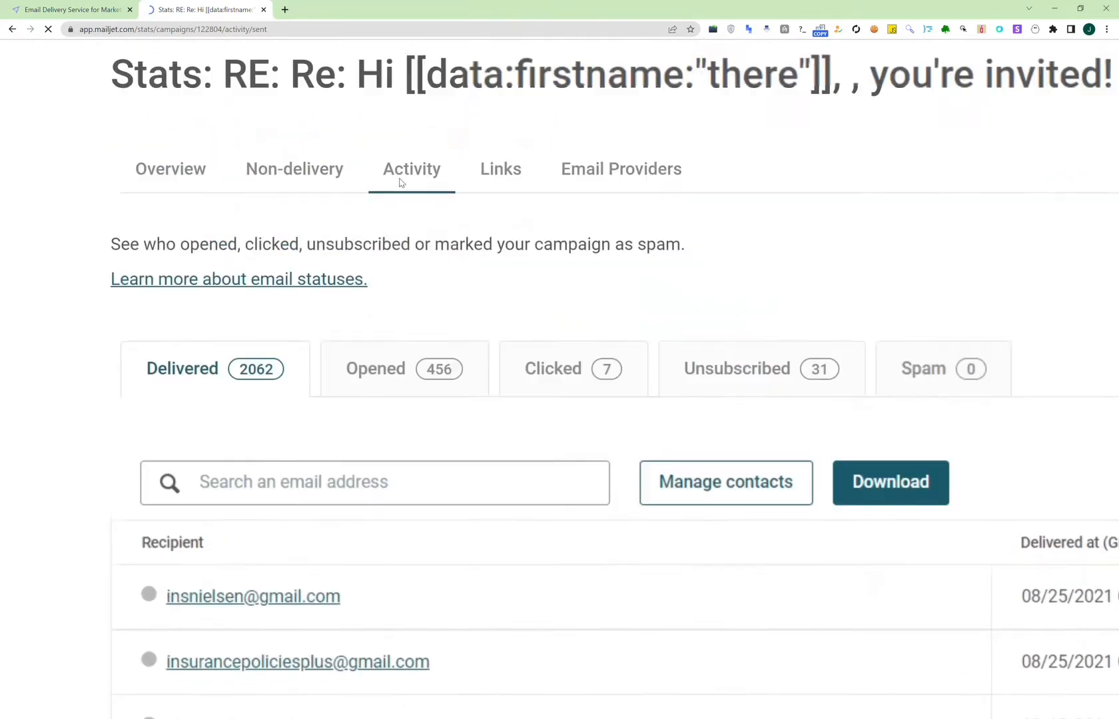
- Check the empty spam-report list, then list the 7 recipients who clicked
{"action": "scroll", "scroll_direction": "up", "scroll_amount": 3}
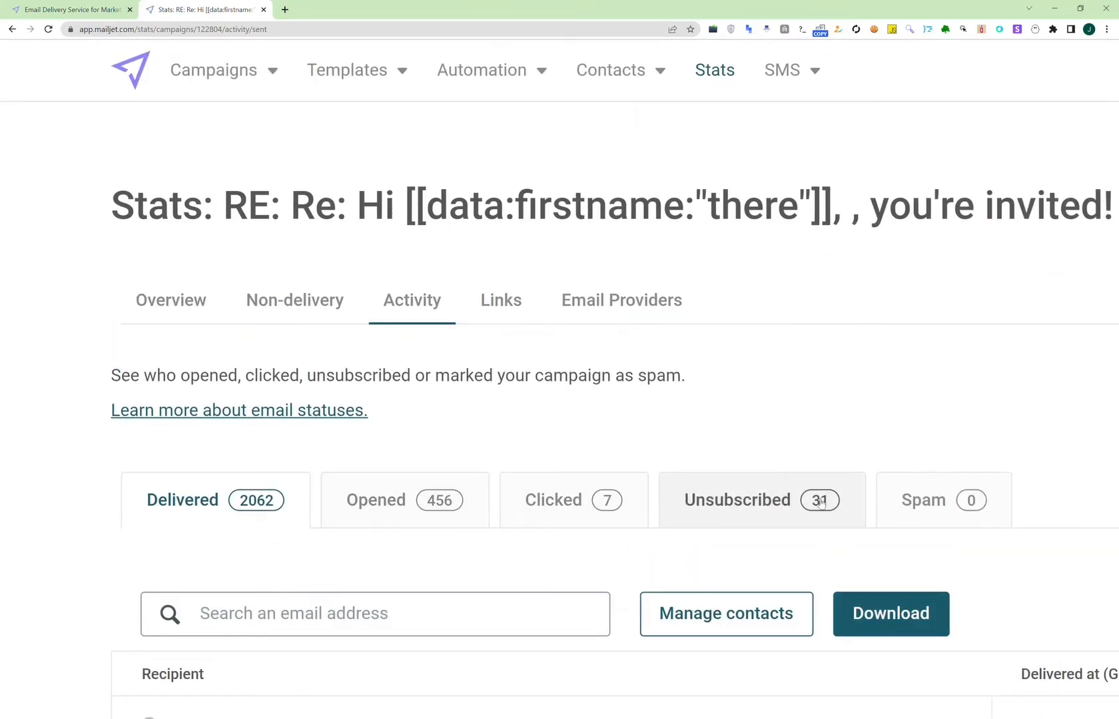
{"action": "mouse_move", "coordinate": [990, 474]}
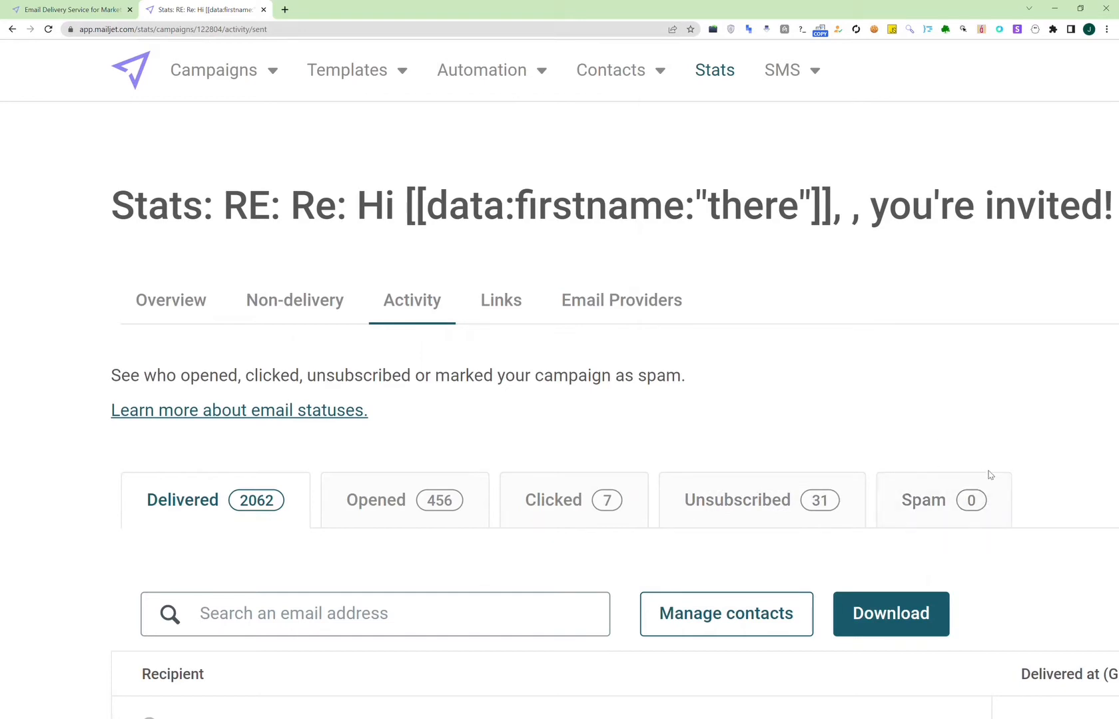
{"action": "mouse_move", "coordinate": [1036, 494]}
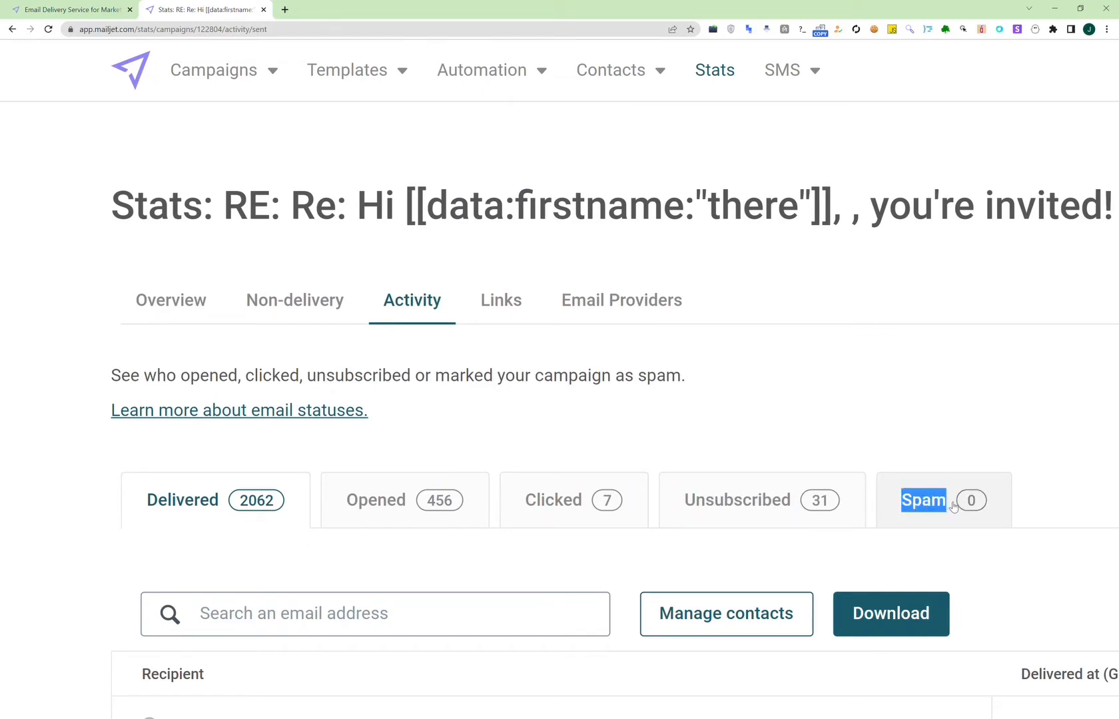
{"action": "left_click", "coordinate": [923, 500]}
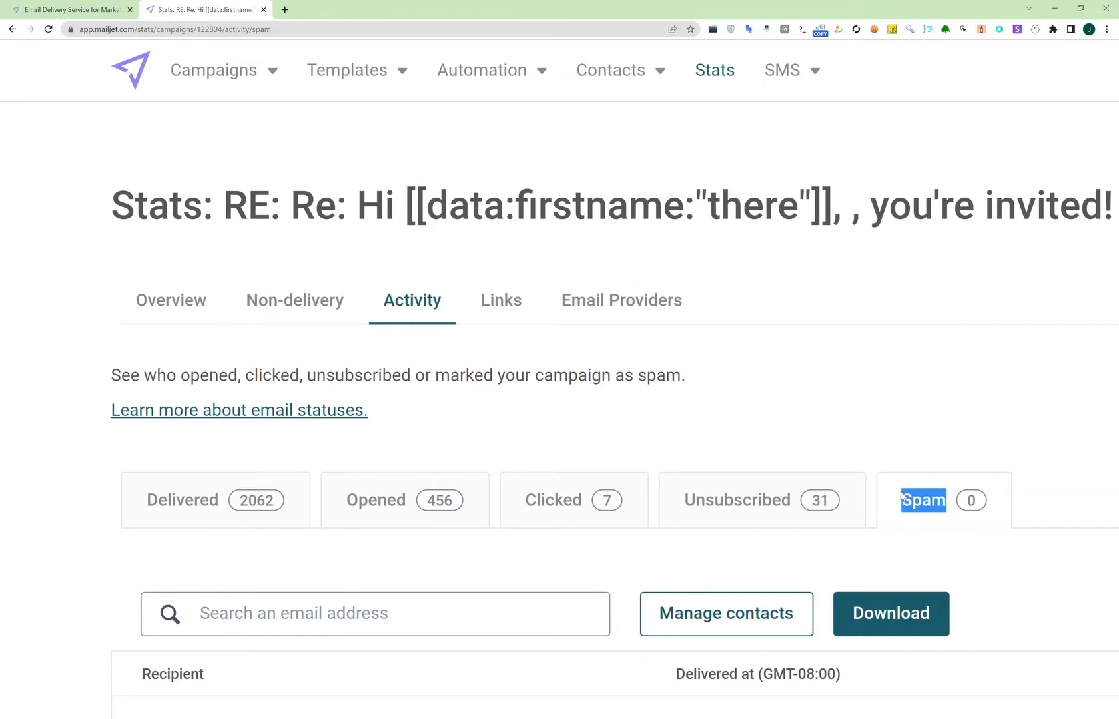
{"action": "left_click", "coordinate": [573, 499]}
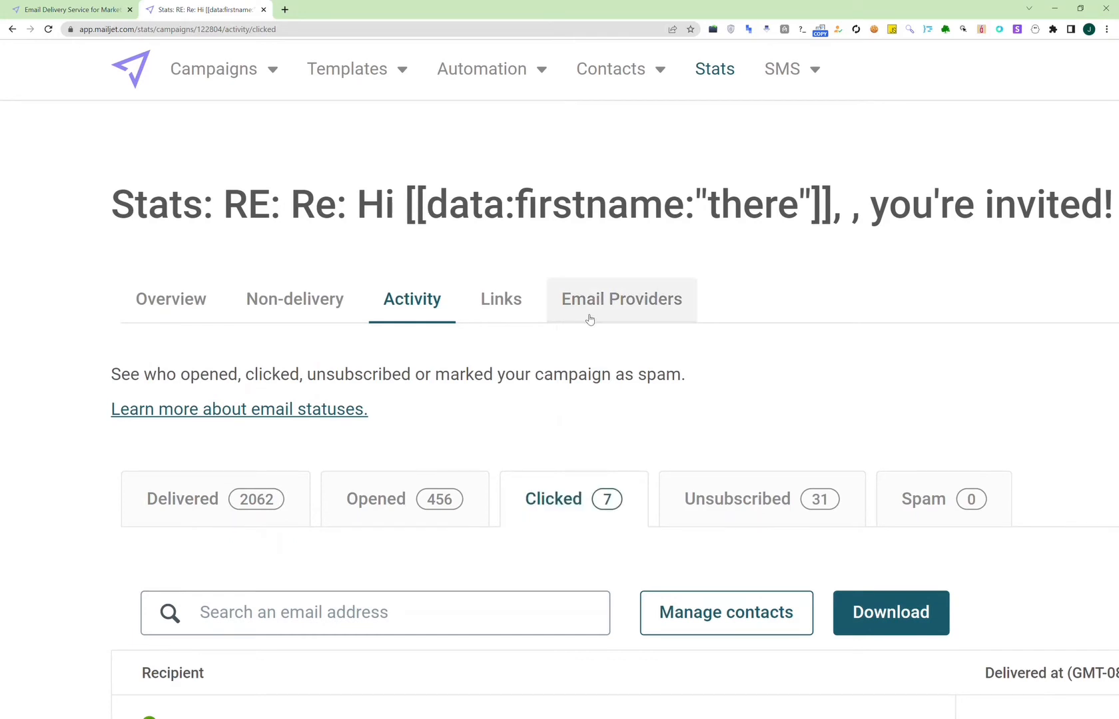
- Show open and click rates per provider: gmail, yahoo, microsoft and other
{"action": "left_click", "coordinate": [620, 298]}
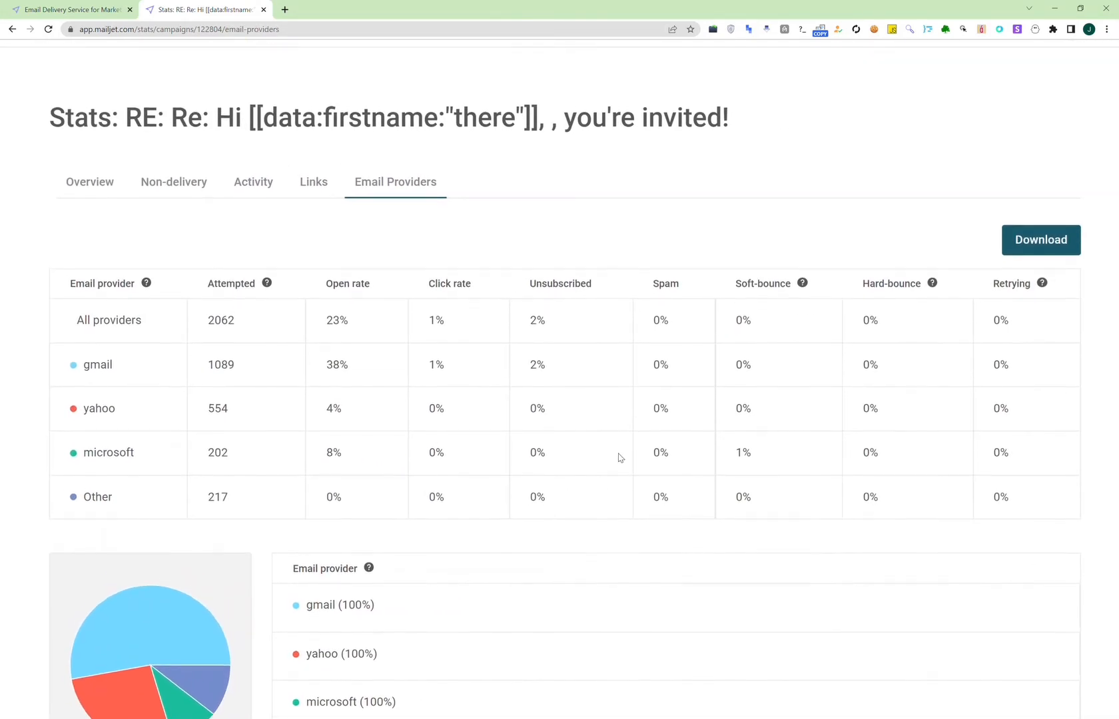
{"action": "scroll", "scroll_direction": "up", "scroll_amount": 3}
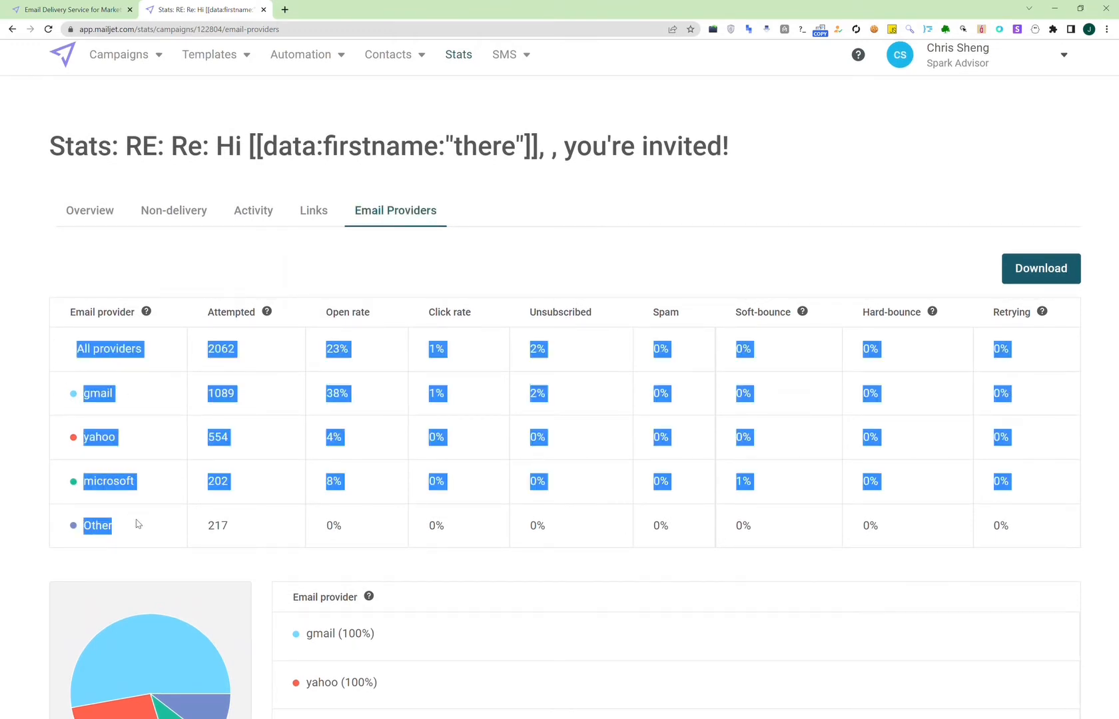
{"action": "mouse_move", "coordinate": [73, 350]}
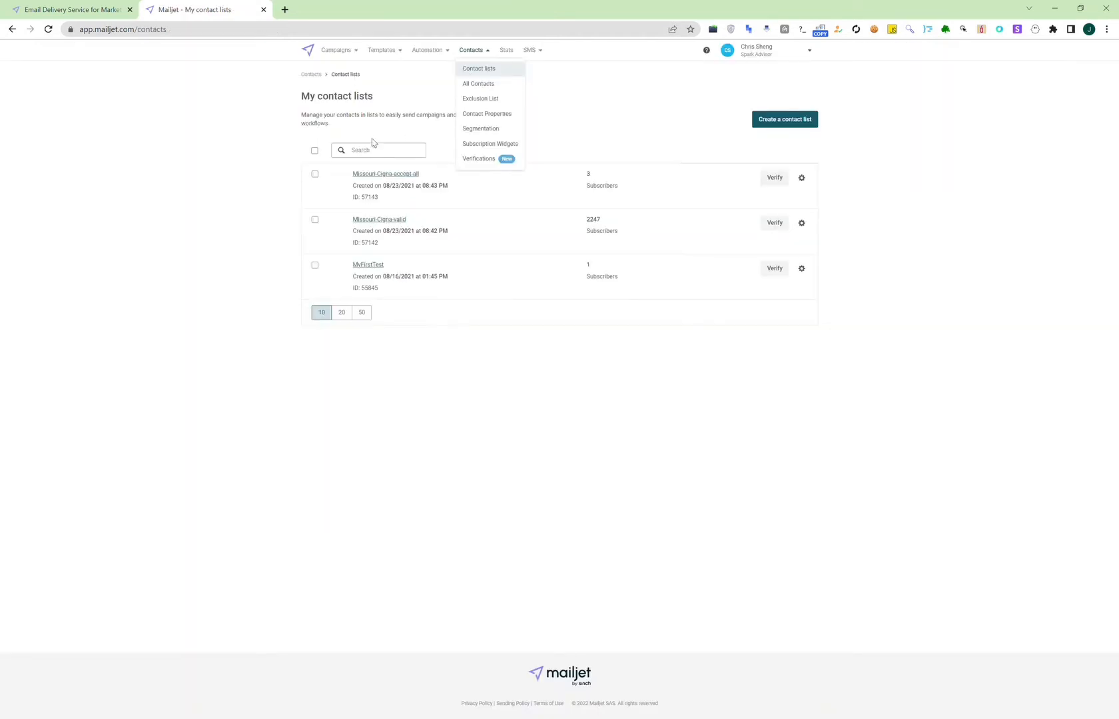
{"action": "mouse_move", "coordinate": [506, 437]}
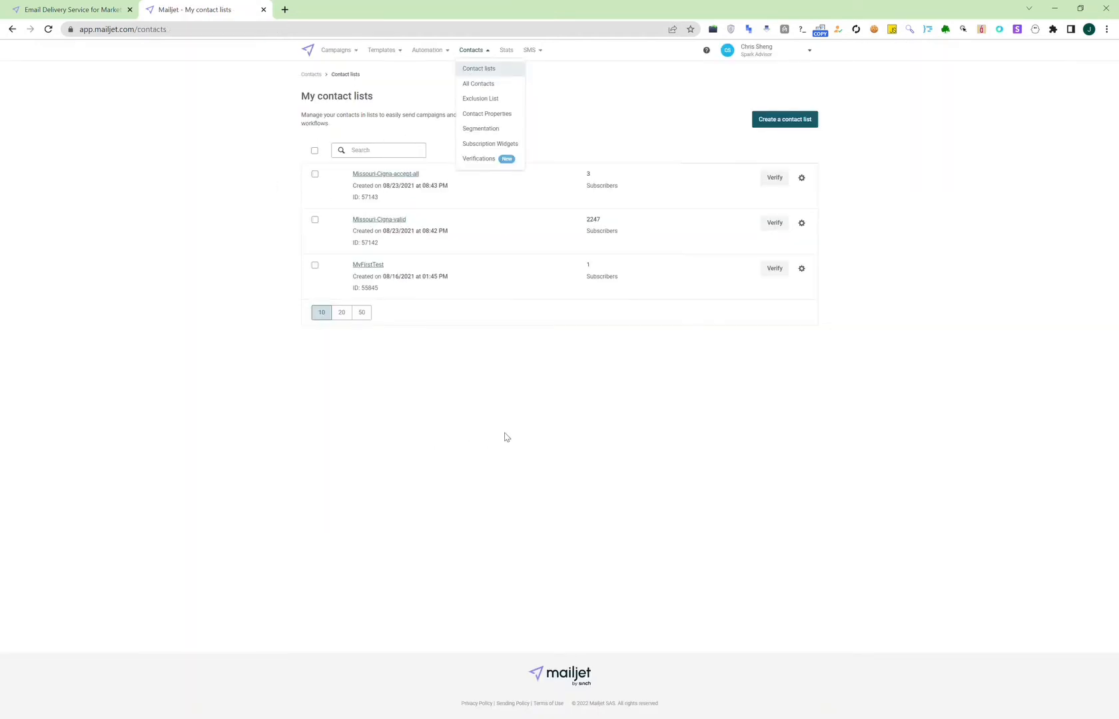
{"action": "mouse_move", "coordinate": [520, 201]}
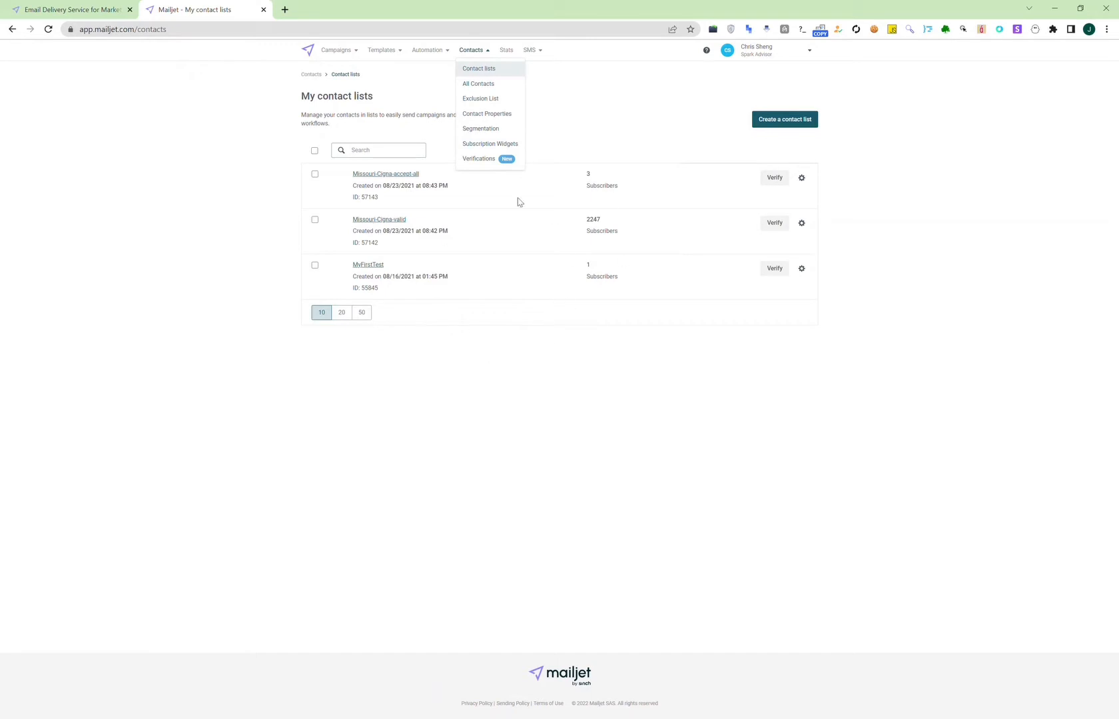
{"action": "mouse_move", "coordinate": [478, 83]}
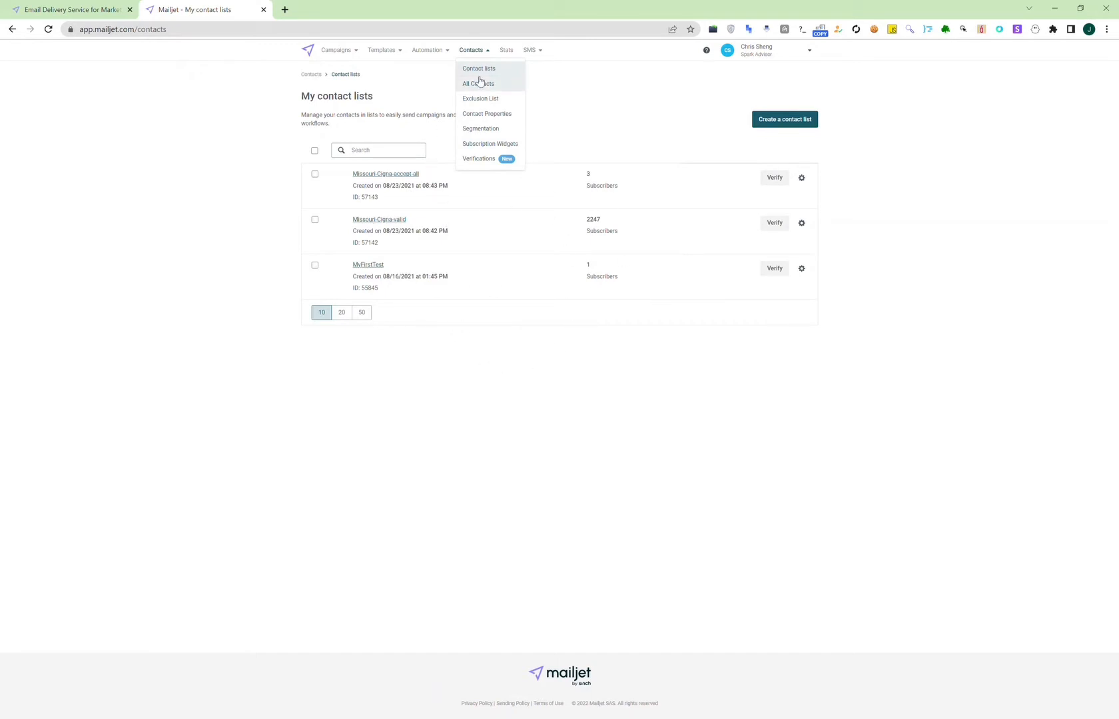
- Show All Contacts with sent and delivered counts and date added
{"action": "left_click", "coordinate": [477, 82]}
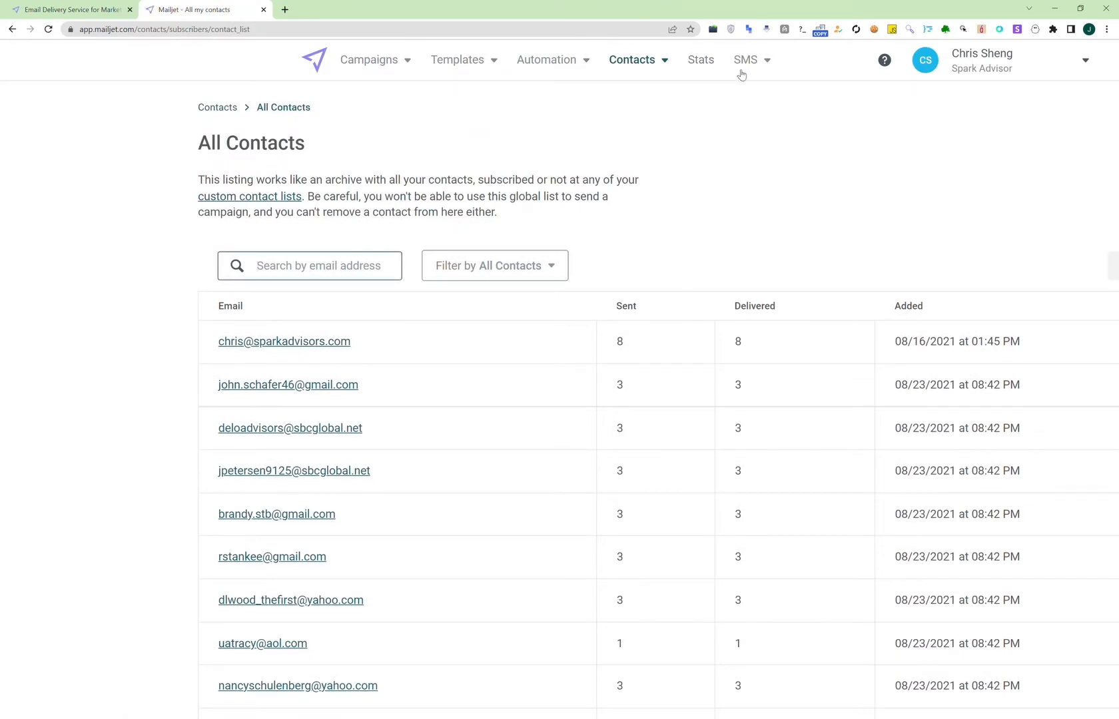
- Go to the Transactional SMS page showing a $0.00 prepaid balance
{"action": "left_click", "coordinate": [746, 60]}
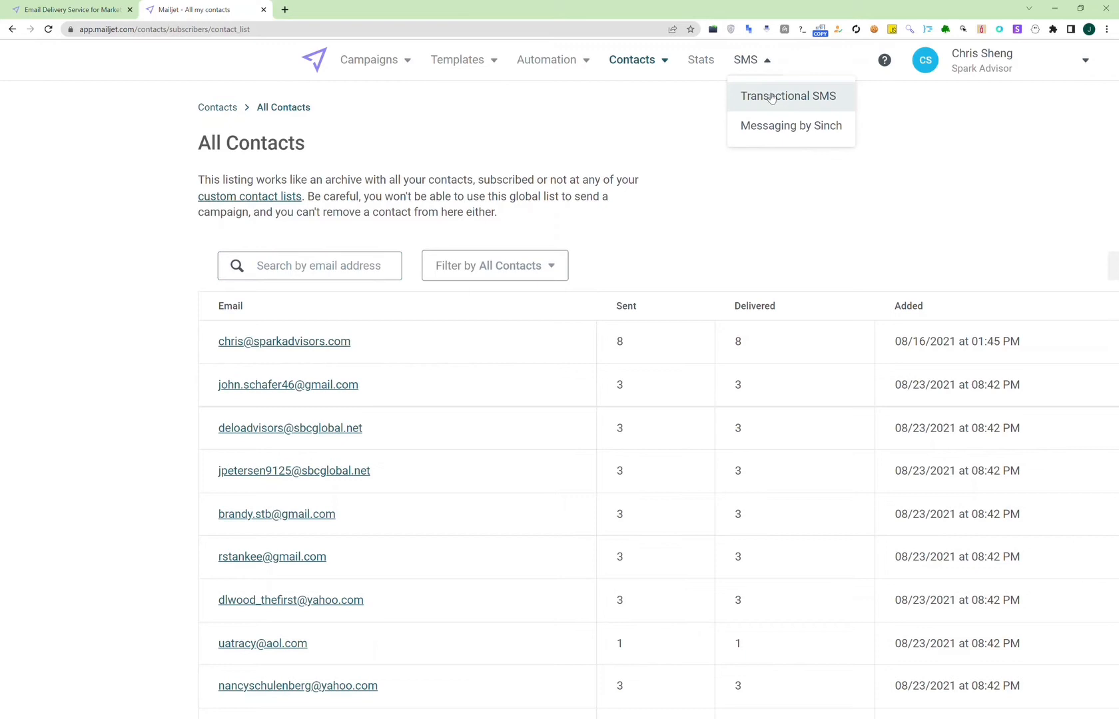
{"action": "left_click", "coordinate": [787, 96]}
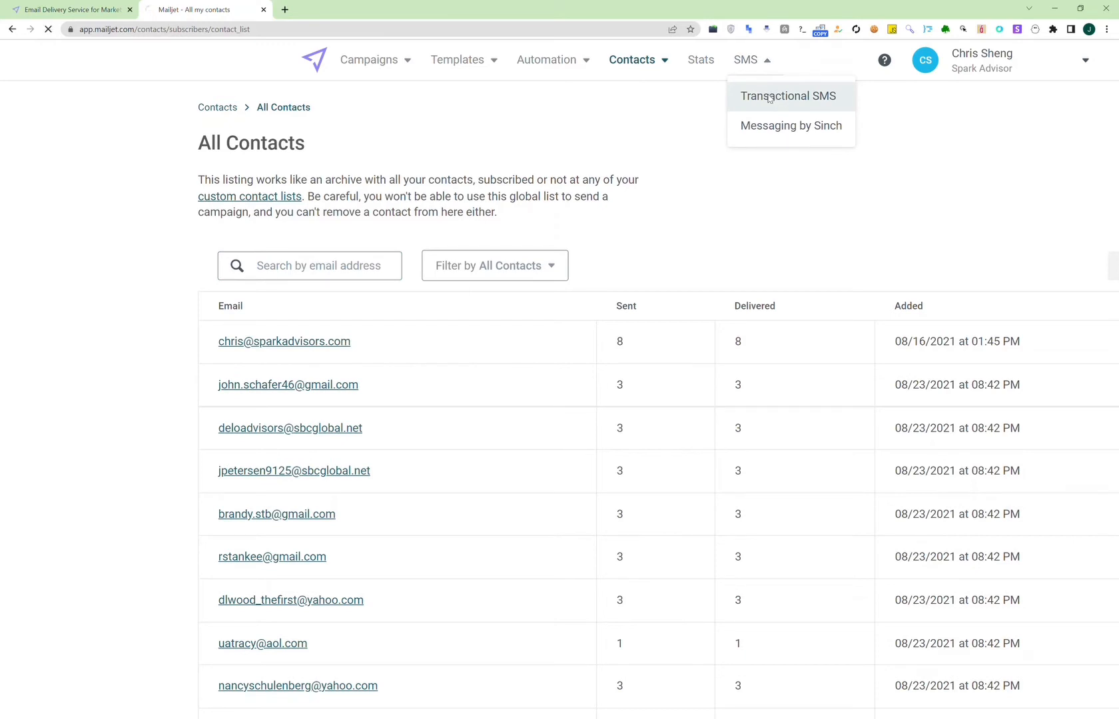
{"action": "left_click", "coordinate": [787, 96]}
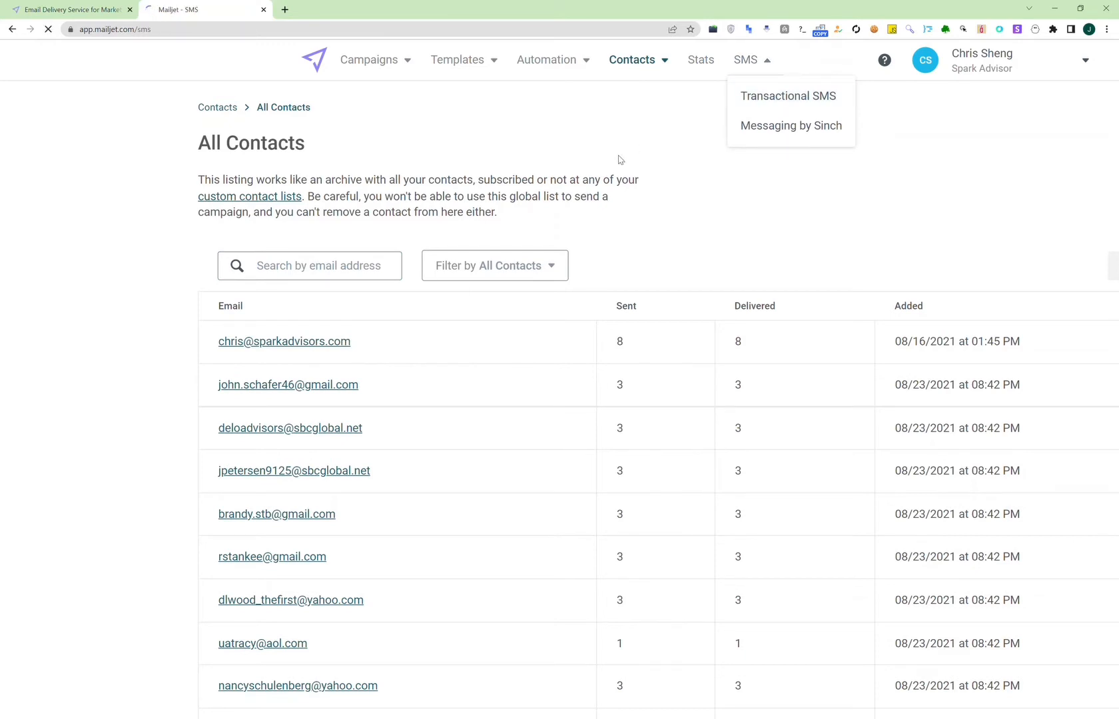
{"action": "left_click", "coordinate": [788, 96]}
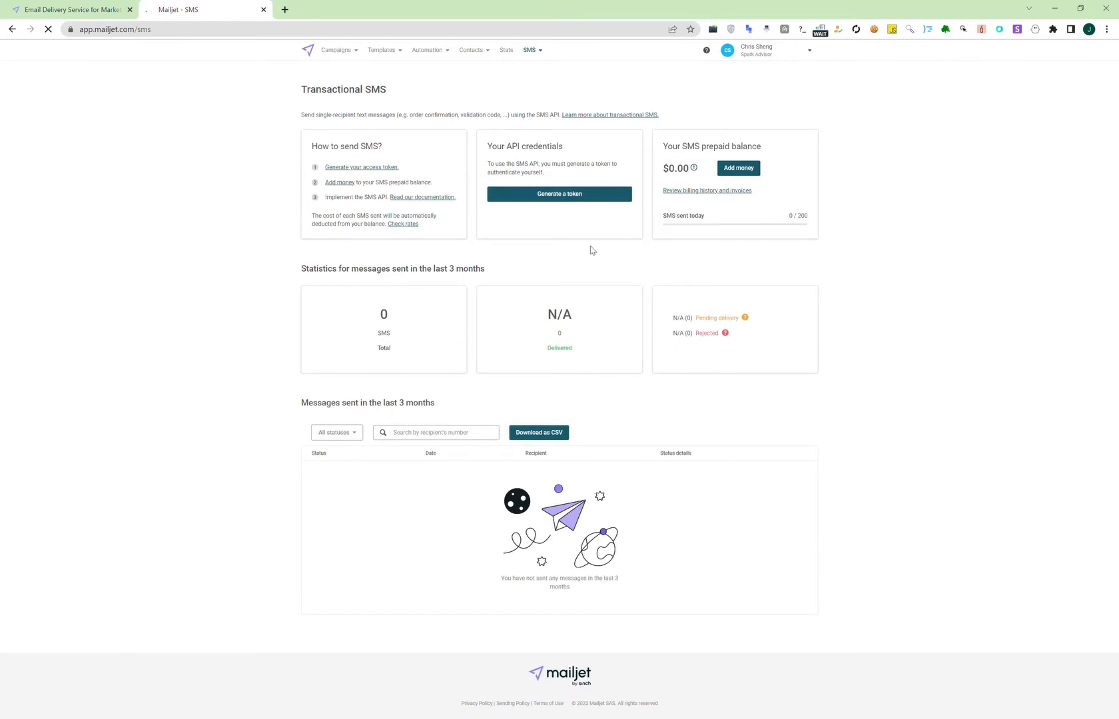
- Open Account Information with senders, profile, billing and REST API options
{"action": "left_click", "coordinate": [809, 50]}
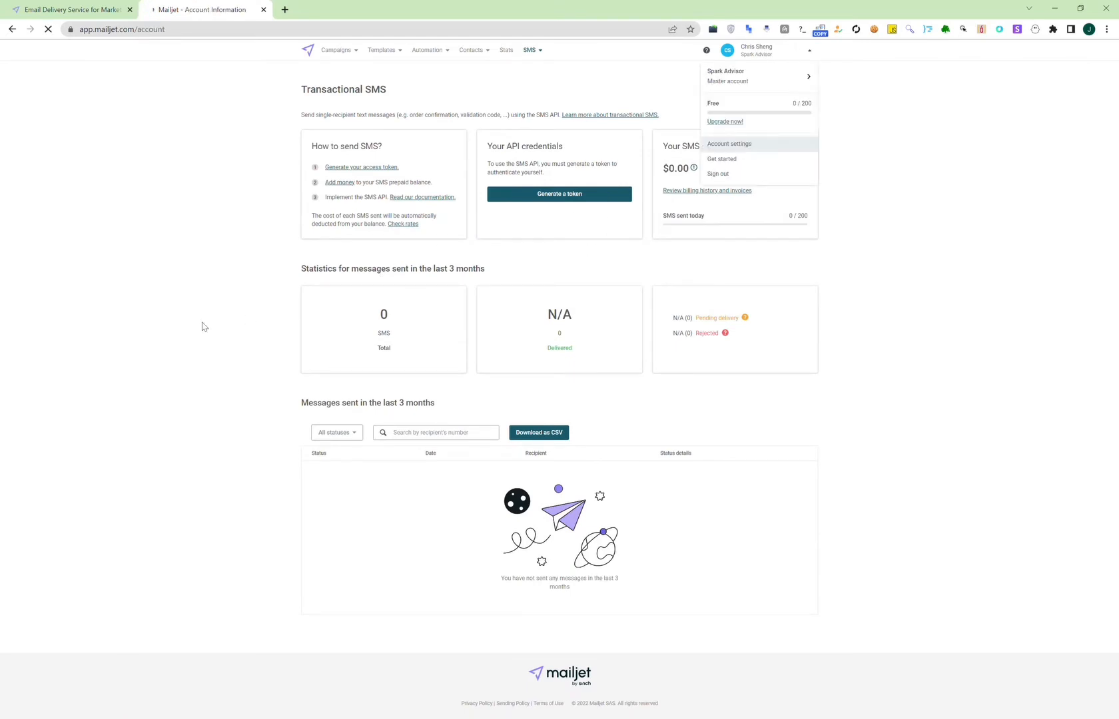
{"action": "left_click", "coordinate": [729, 144]}
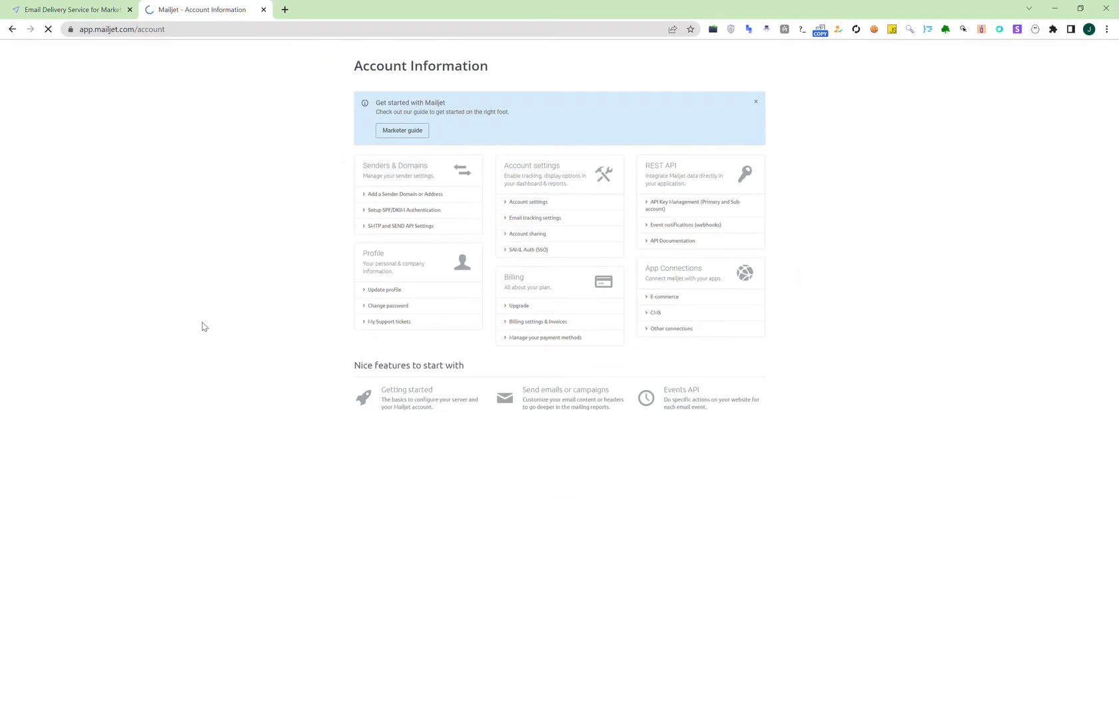
{"action": "mouse_move", "coordinate": [359, 217]}
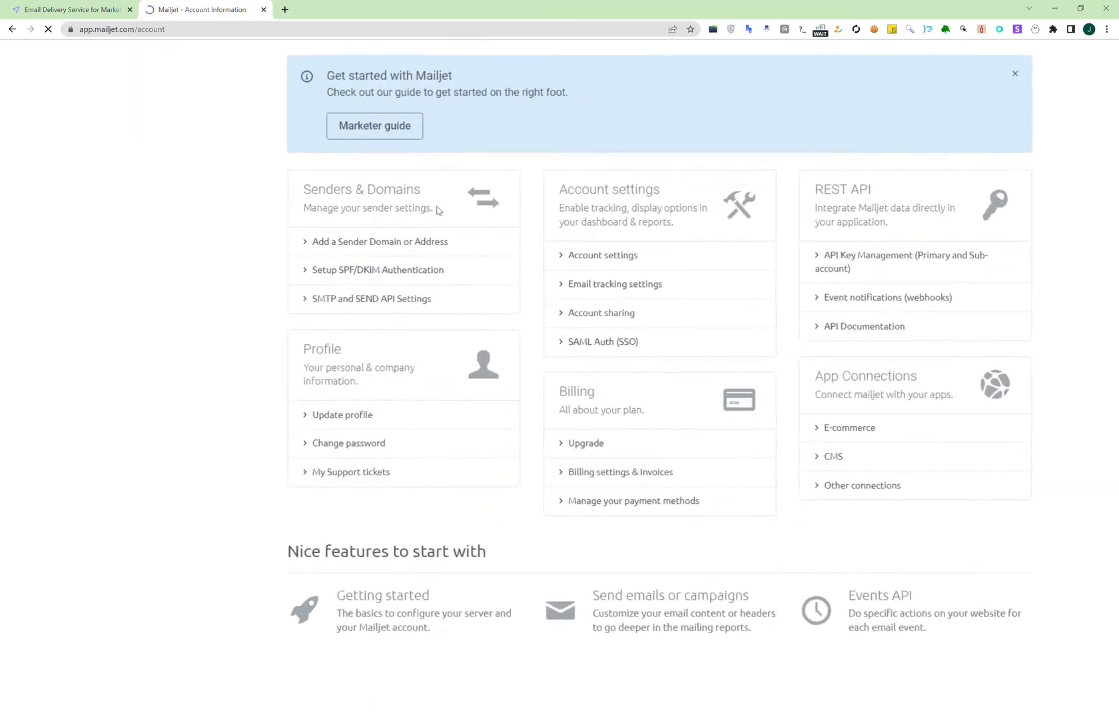
{"action": "mouse_move", "coordinate": [466, 275]}
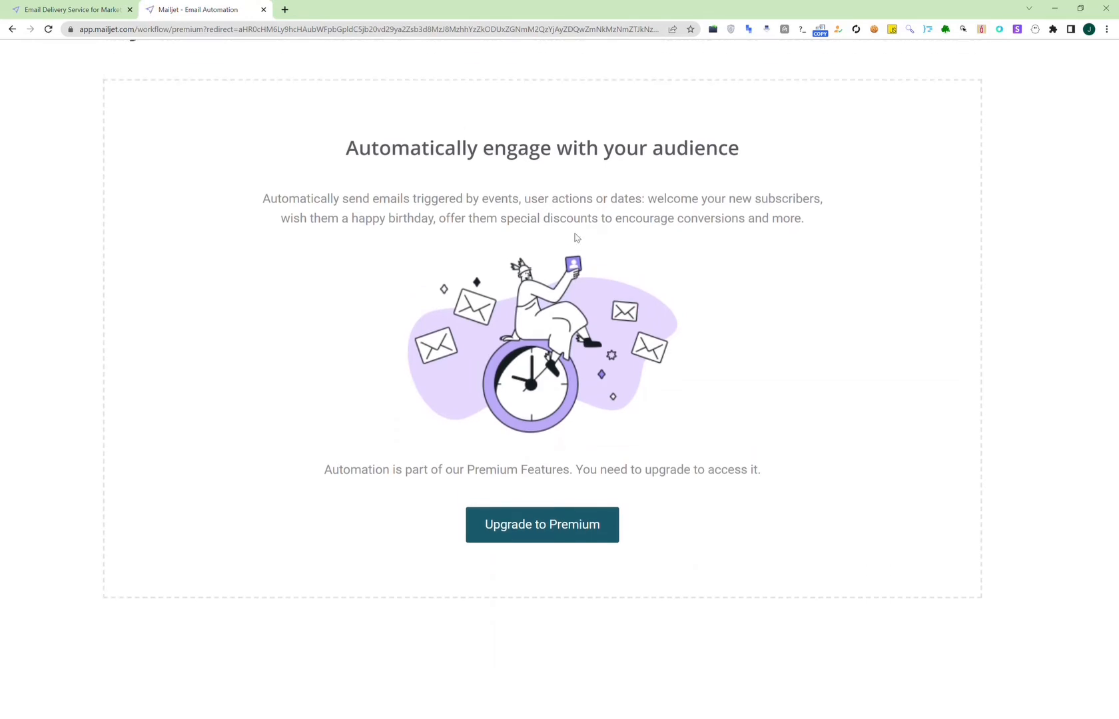
- View My automated workflows with its Upgrade to Premium notice
{"action": "scroll", "scroll_direction": "up", "scroll_amount": 3}
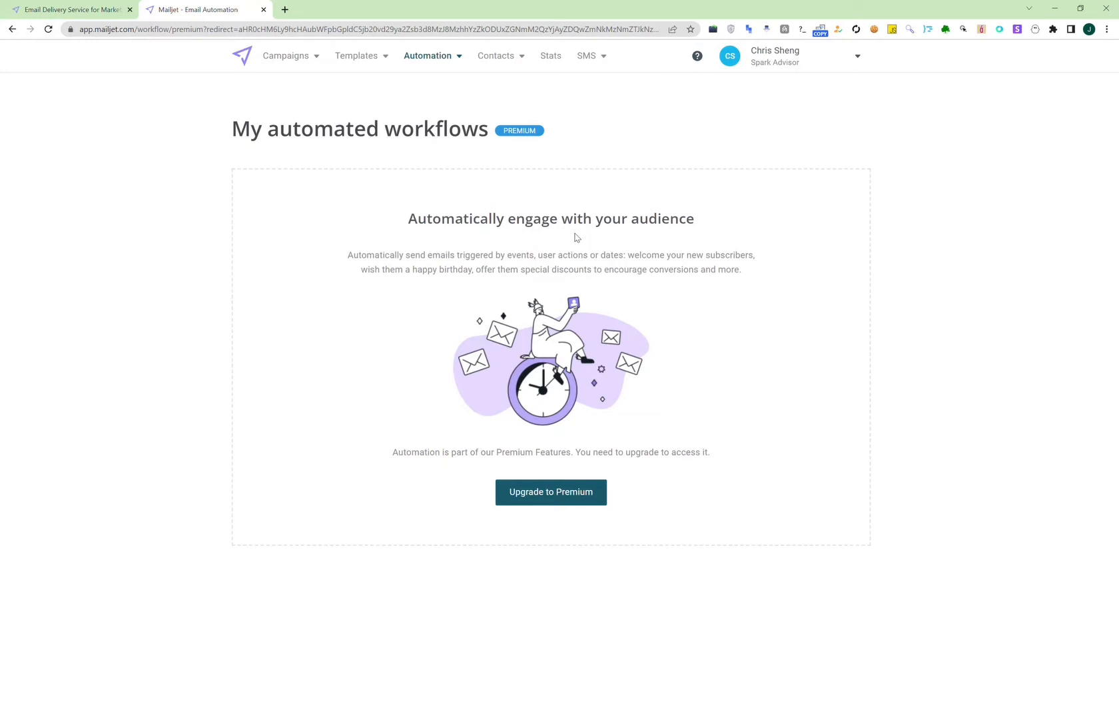
{"action": "mouse_move", "coordinate": [279, 134]}
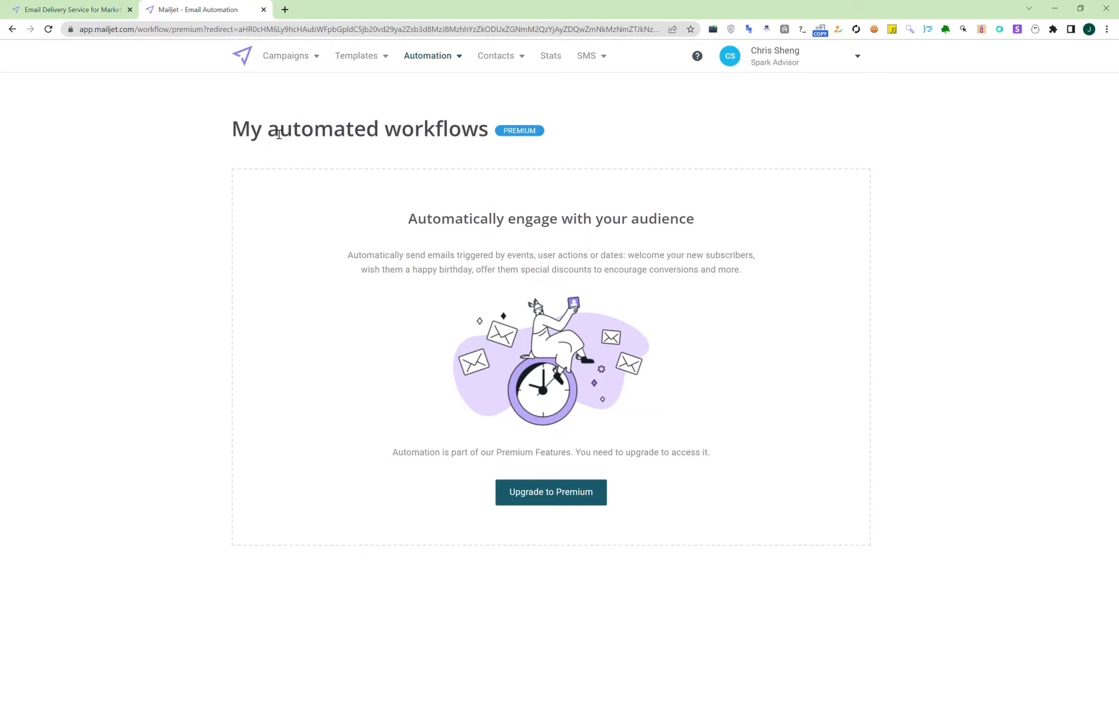
{"action": "double_click", "coordinate": [321, 129]}
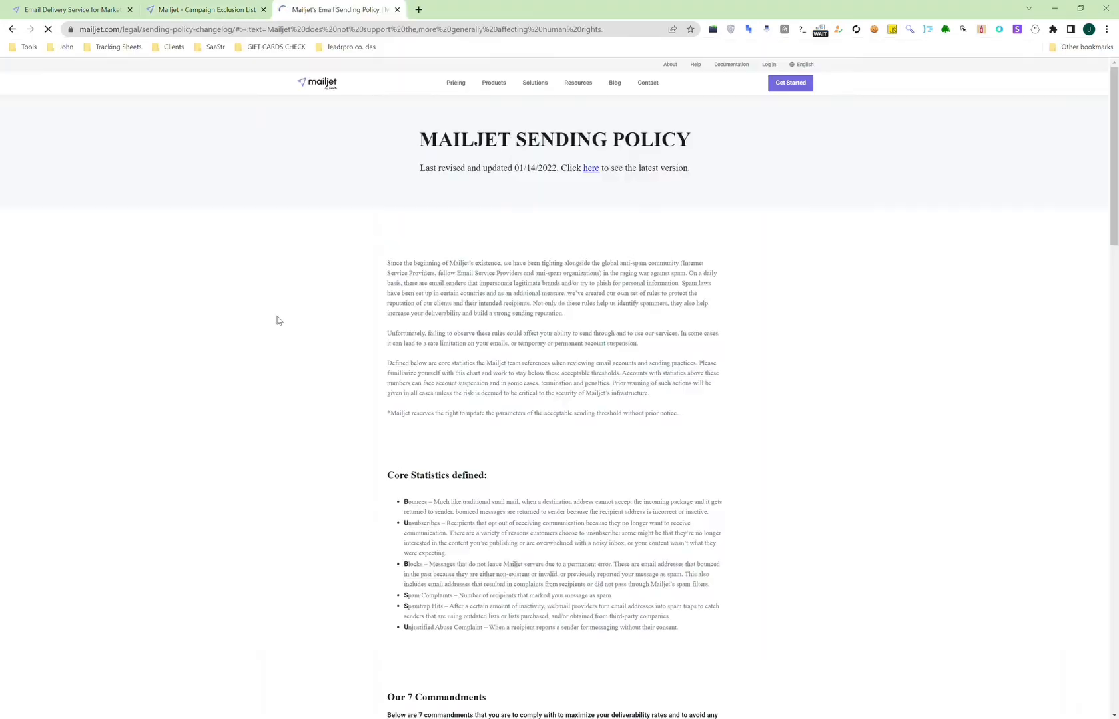
- Read through the Sending Policy's Core Statistics and first commandments
{"action": "scroll", "scroll_direction": "down", "scroll_amount": 3}
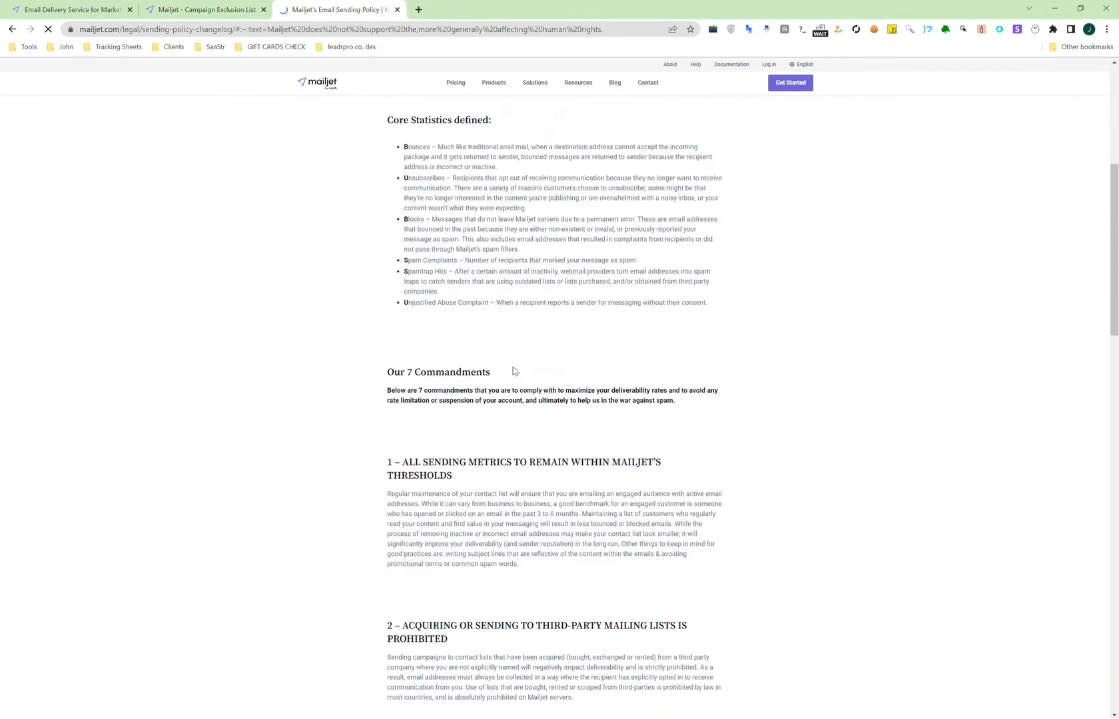
{"action": "scroll", "scroll_direction": "down", "scroll_amount": 3}
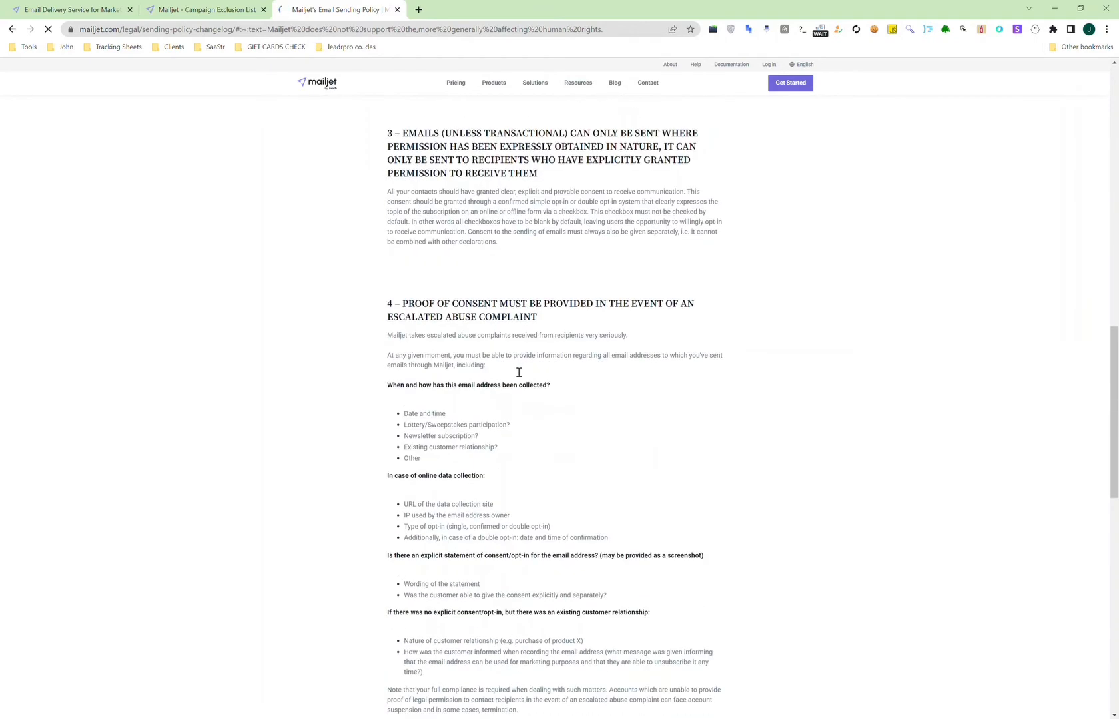
{"action": "scroll", "scroll_direction": "down", "scroll_amount": 3}
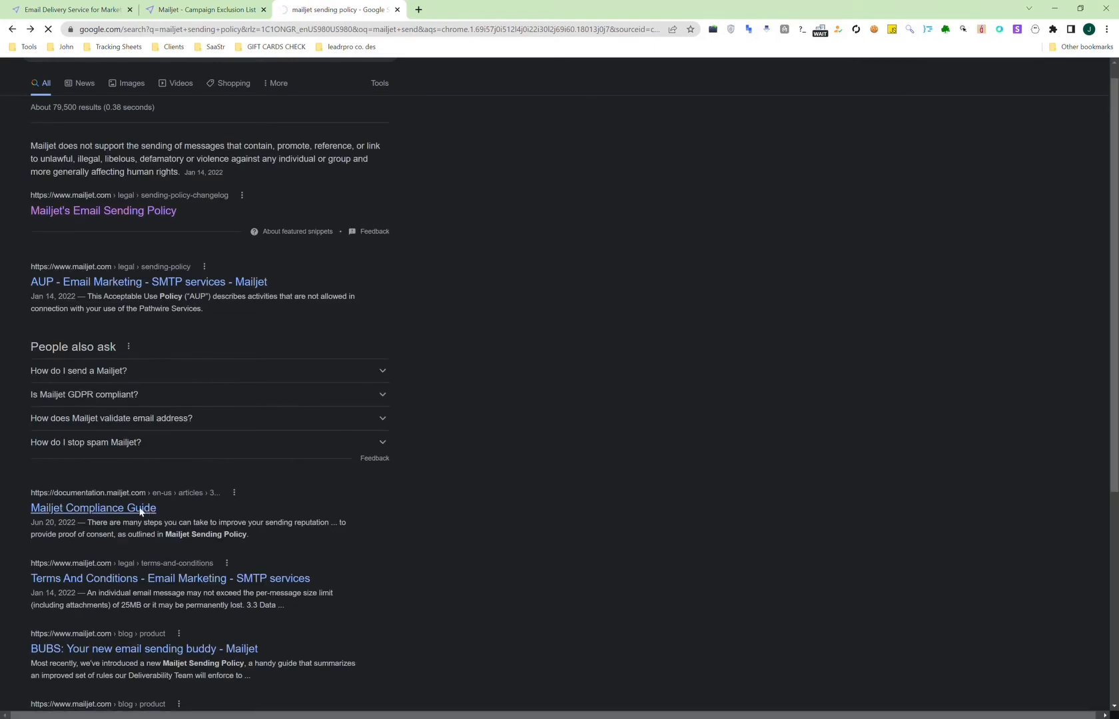
- Skim the Compliance Guide's immediate actions, additional actions and best practices
{"action": "left_click", "coordinate": [92, 508]}
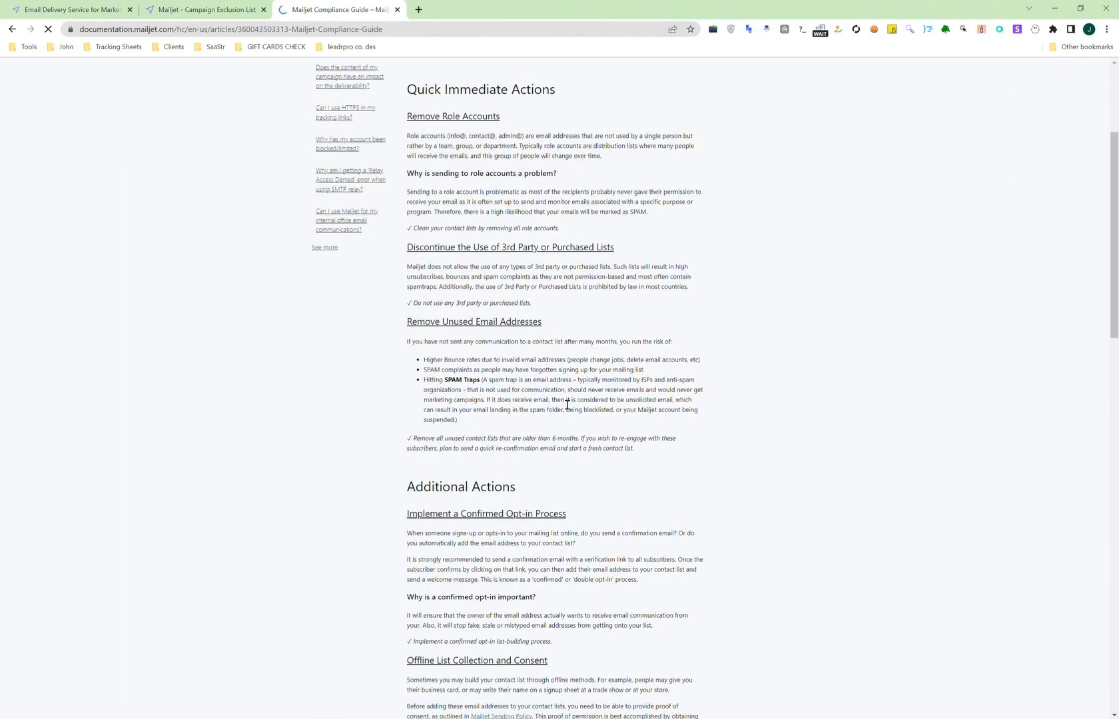
{"action": "scroll", "scroll_direction": "down", "scroll_amount": 3}
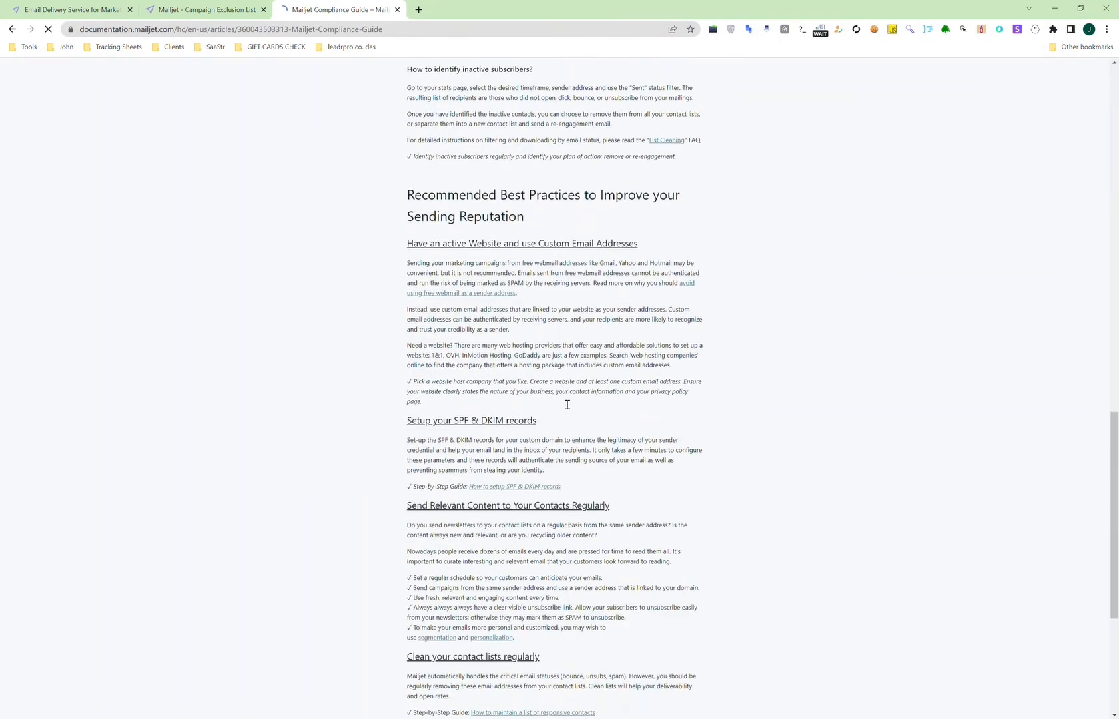
{"action": "scroll", "scroll_direction": "up", "scroll_amount": 3}
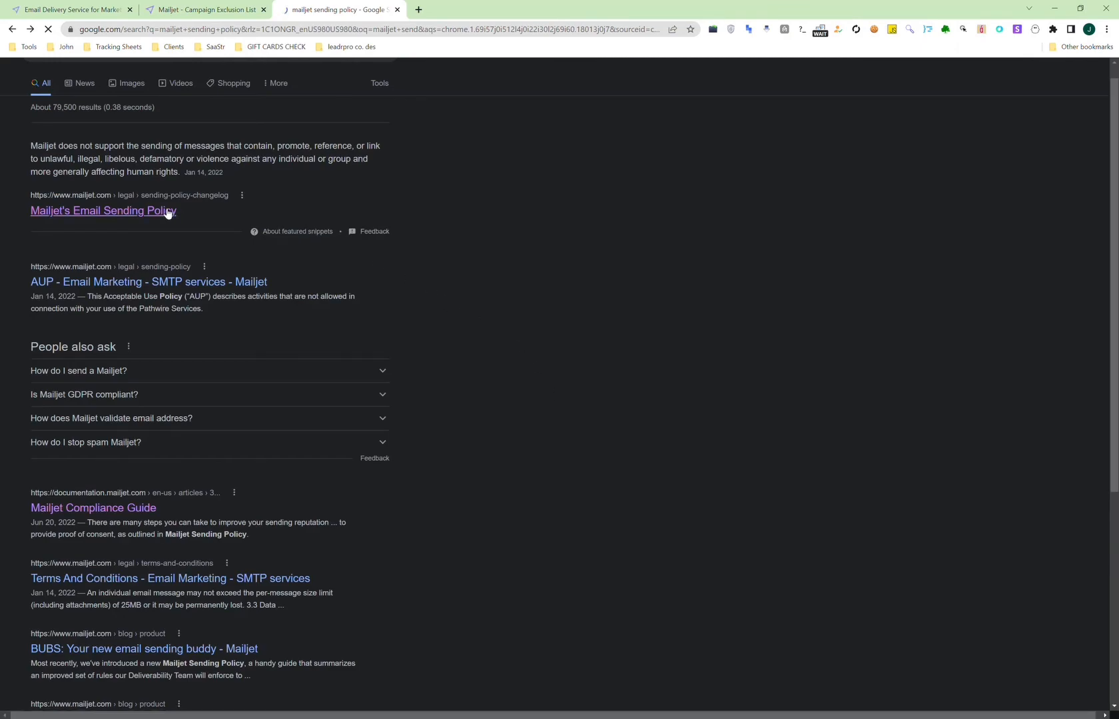
- Open Mailjet's Email Sending Policy and read down to commandment 7 and back
{"action": "left_click", "coordinate": [103, 210]}
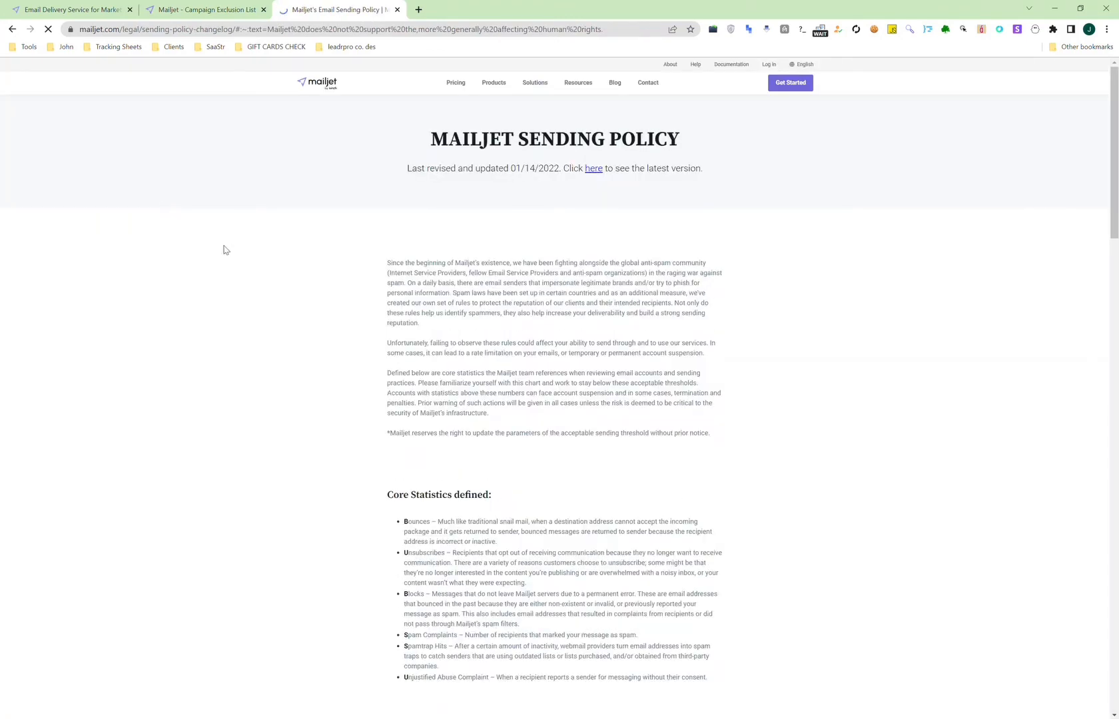
{"action": "scroll", "scroll_direction": "down", "scroll_amount": 3}
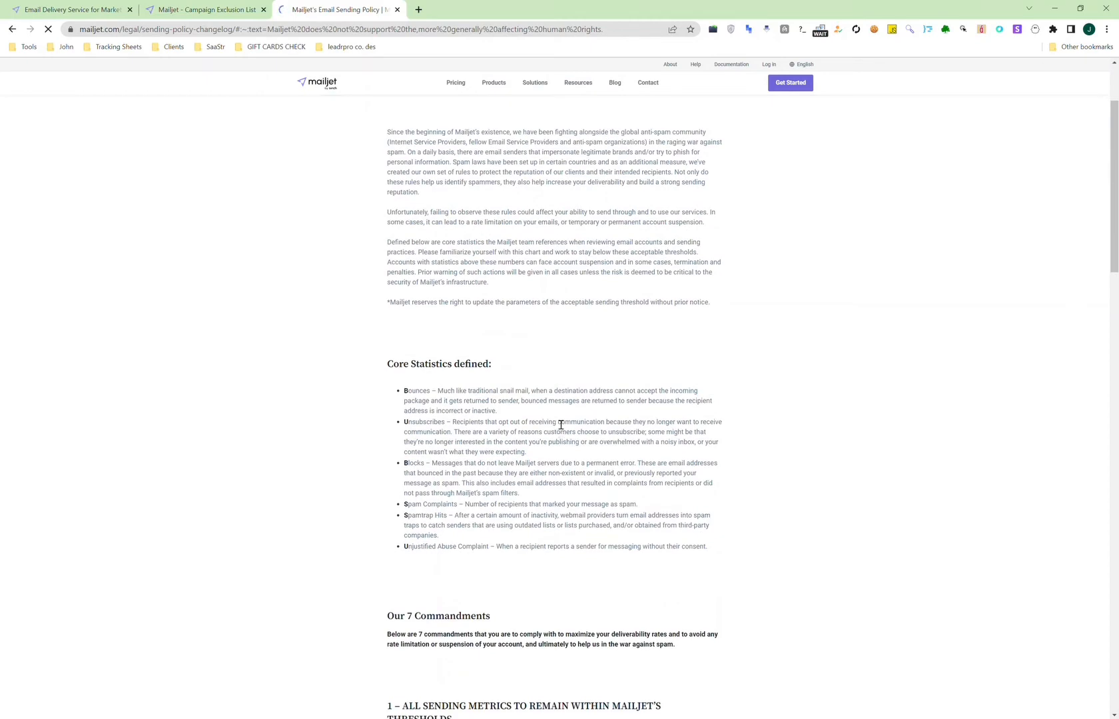
{"action": "scroll", "scroll_direction": "down", "scroll_amount": 3}
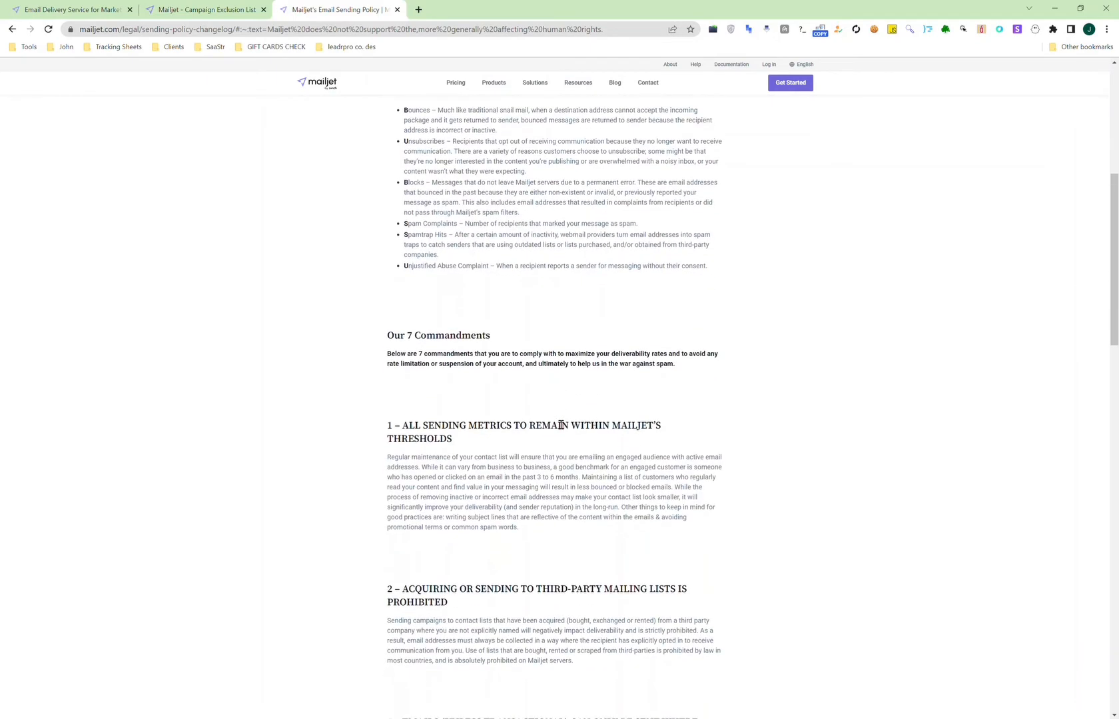
{"action": "scroll", "scroll_direction": "down", "scroll_amount": 3}
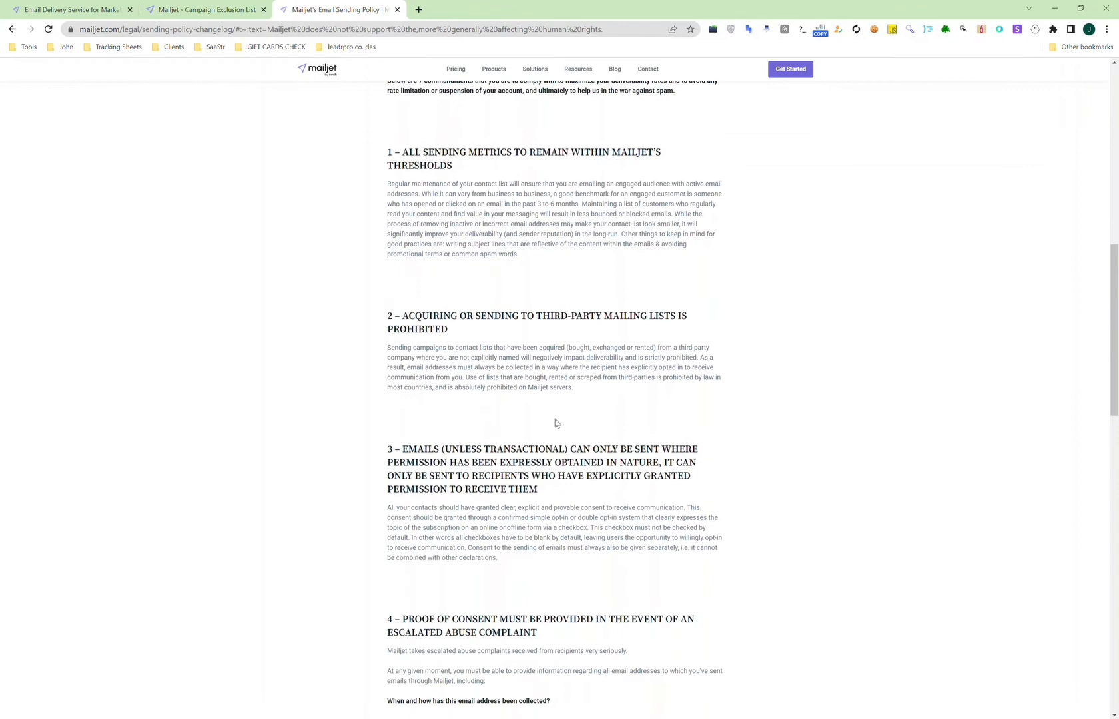
{"action": "scroll", "scroll_direction": "down", "scroll_amount": 3}
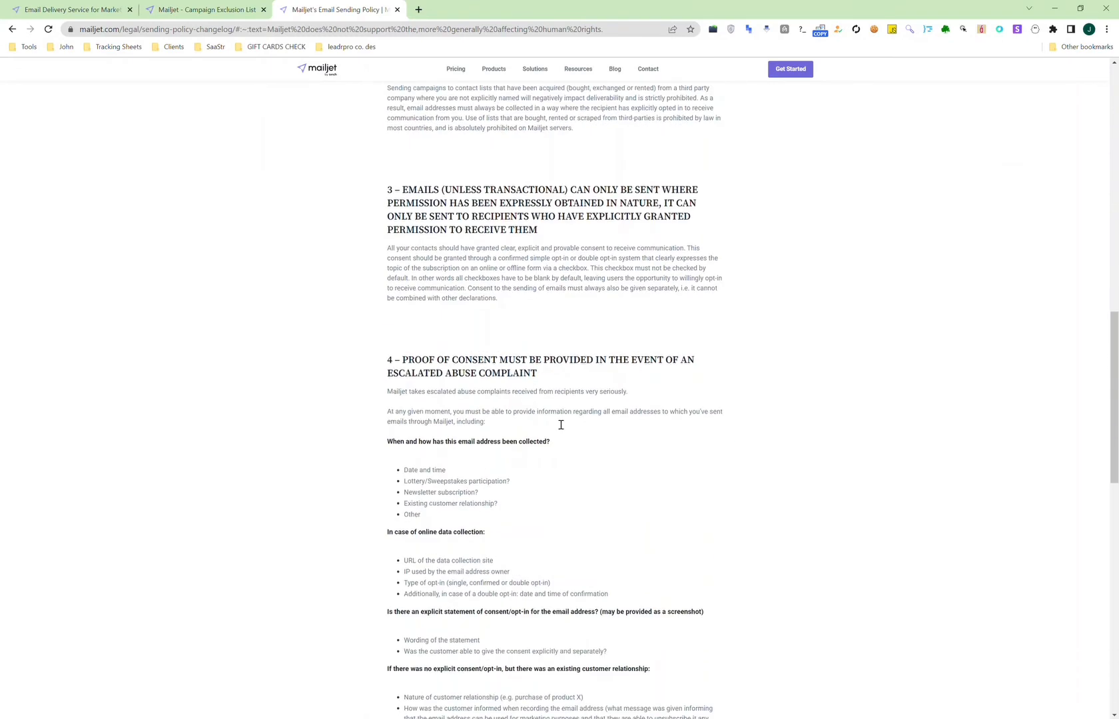
{"action": "scroll", "scroll_direction": "down", "scroll_amount": 3}
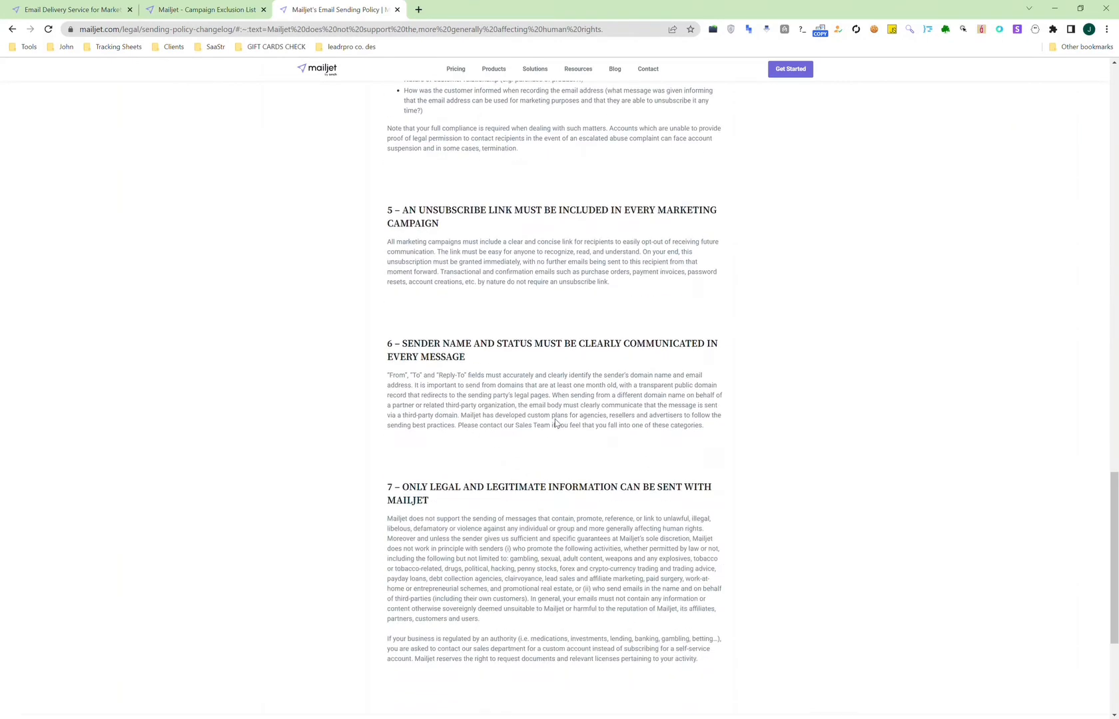
{"action": "scroll", "scroll_direction": "down", "scroll_amount": 3}
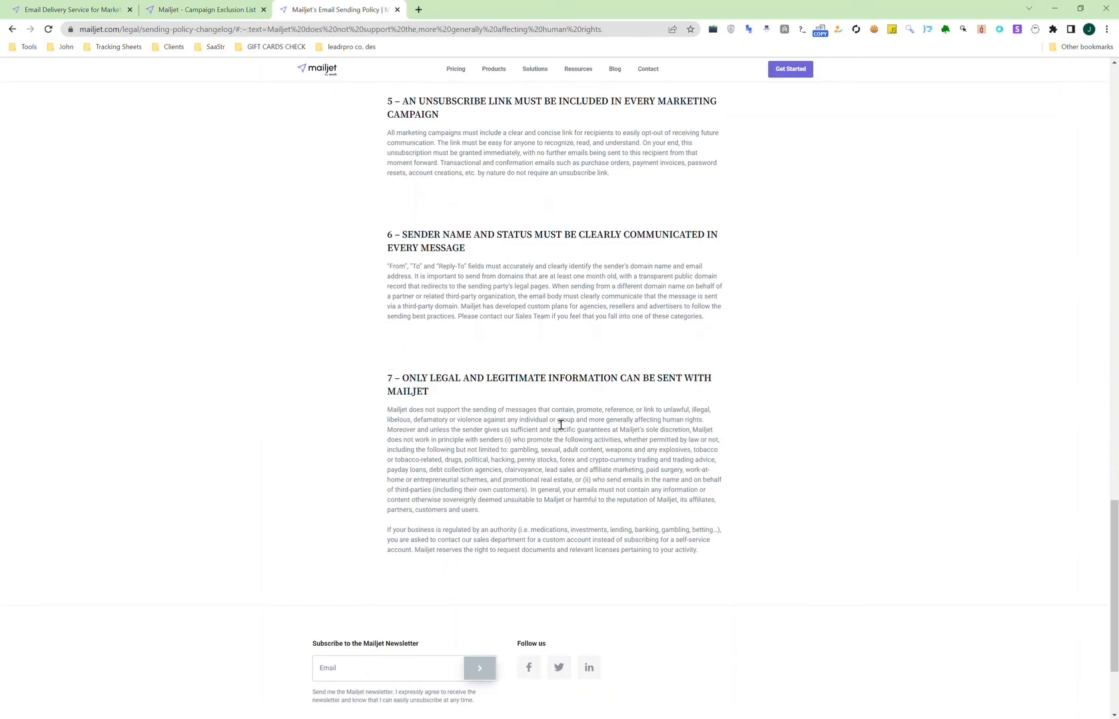
{"action": "scroll", "scroll_direction": "up", "scroll_amount": 3}
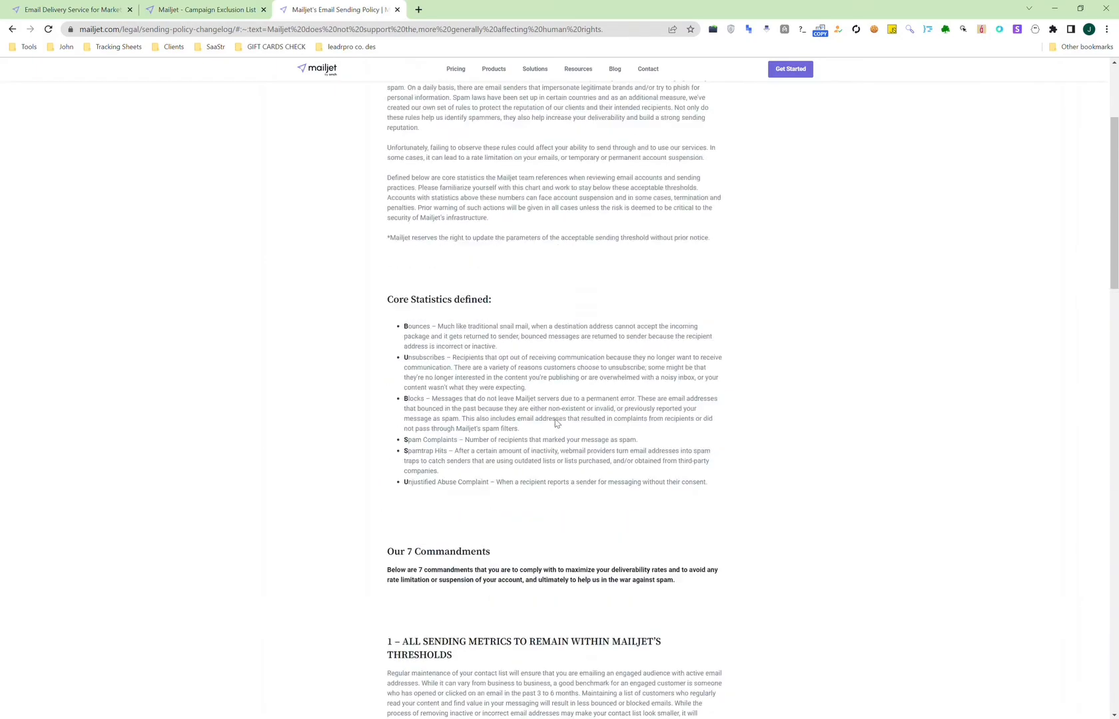
{"action": "scroll", "scroll_direction": "up", "scroll_amount": 3}
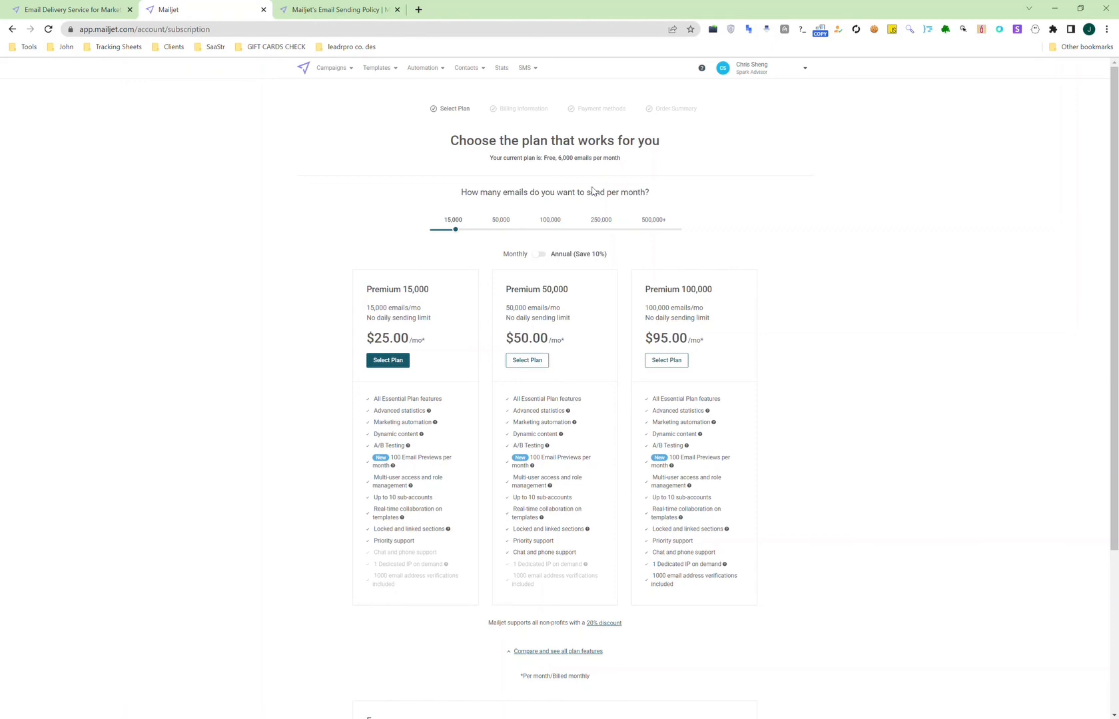
{"action": "mouse_move", "coordinate": [688, 121]}
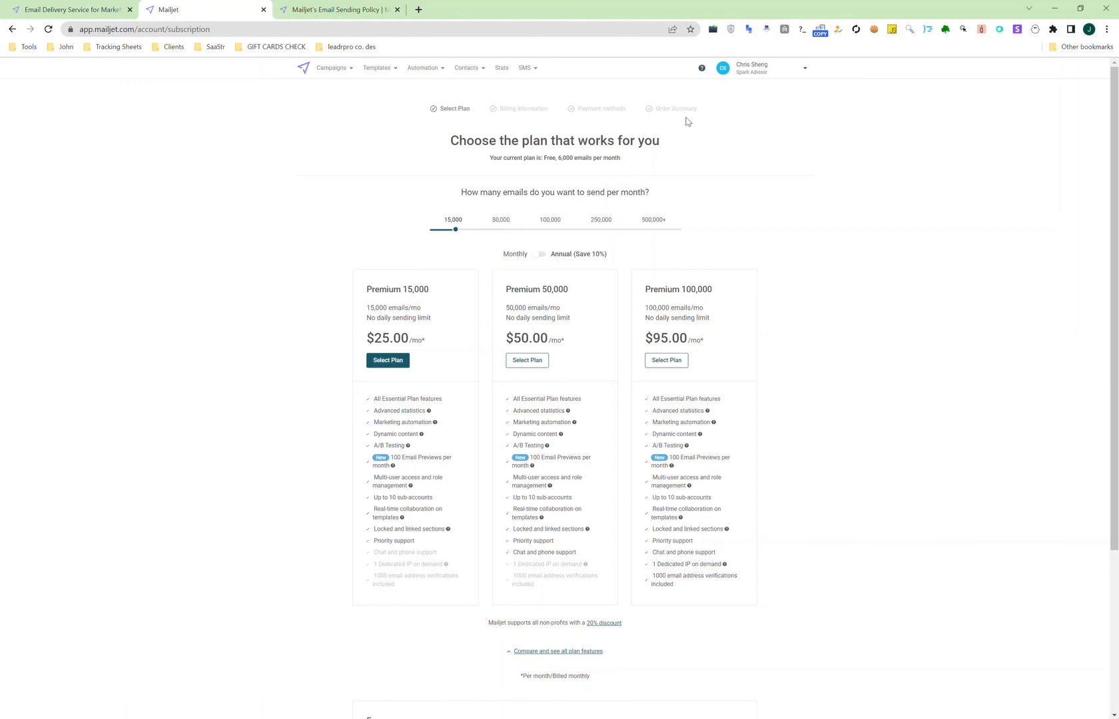
- Scroll to the Premium and Free plan summaries and highlight Free's Unlimited contacts feature
{"action": "scroll", "scroll_direction": "down", "scroll_amount": 3}
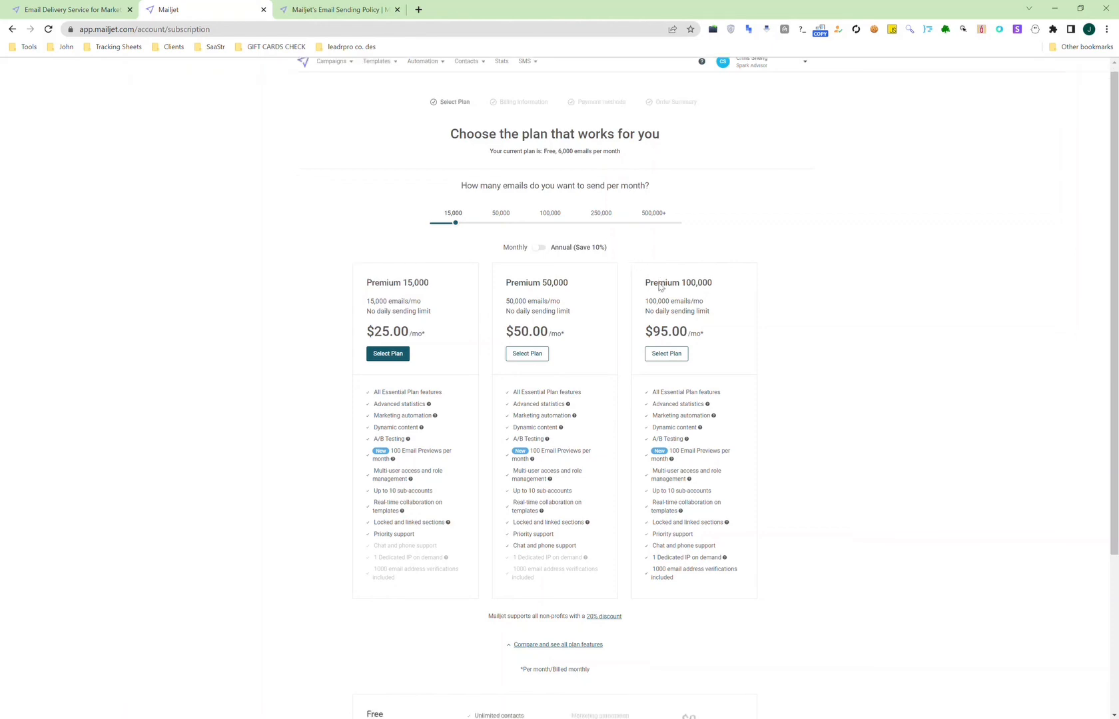
{"action": "scroll", "scroll_direction": "down", "scroll_amount": 3}
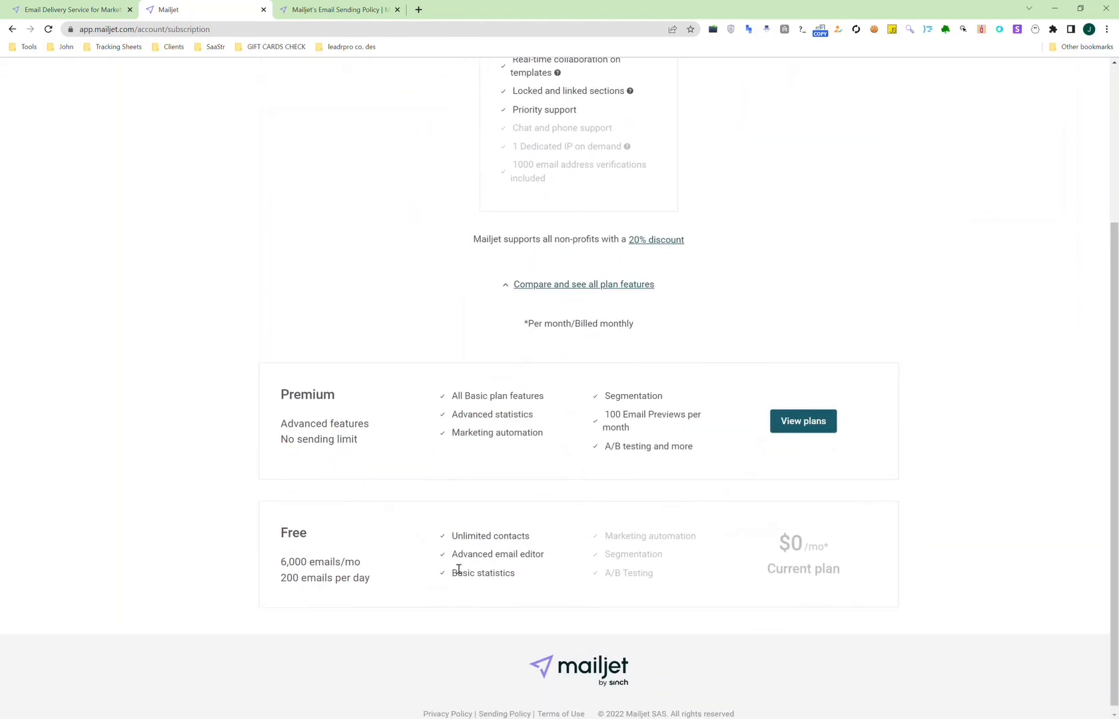
{"action": "double_click", "coordinate": [491, 536]}
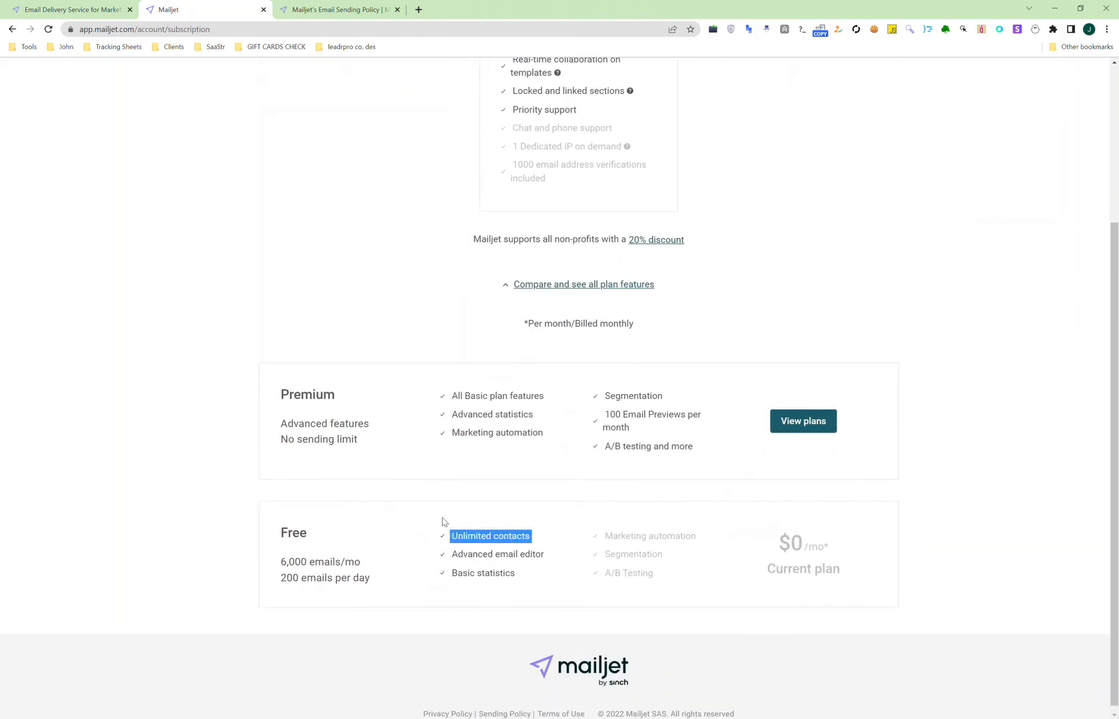
{"action": "mouse_move", "coordinate": [556, 560]}
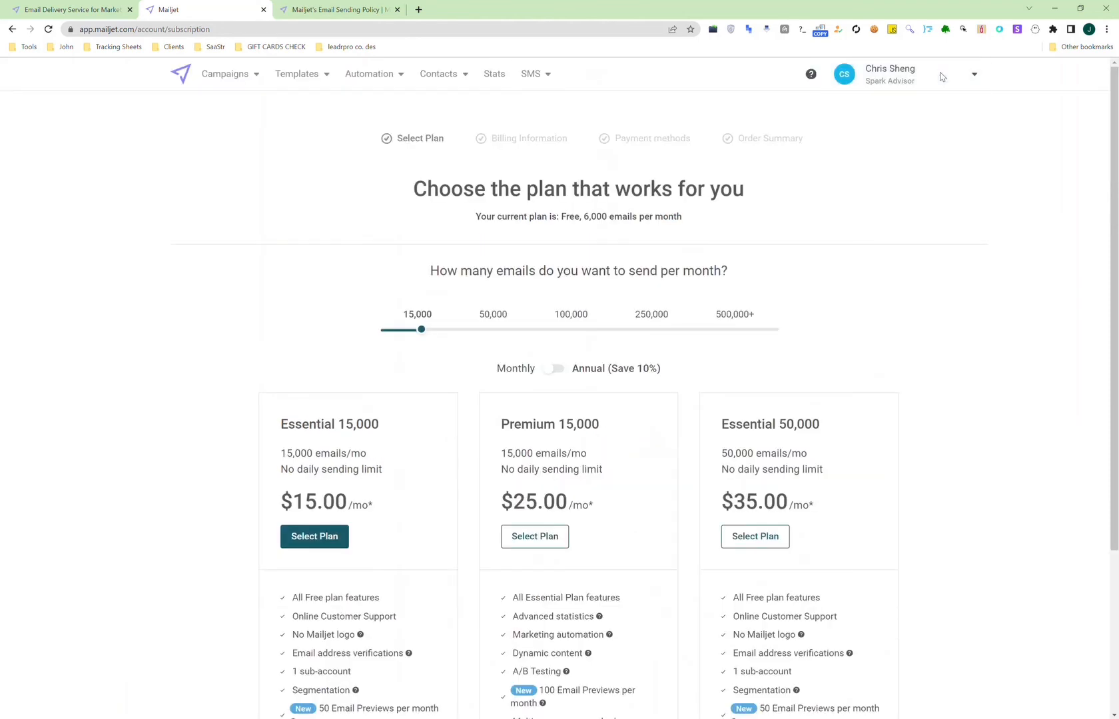
- Open the account summary showing Free plan usage at 0/200 emails after browsing further plans
{"action": "left_click", "coordinate": [974, 74]}
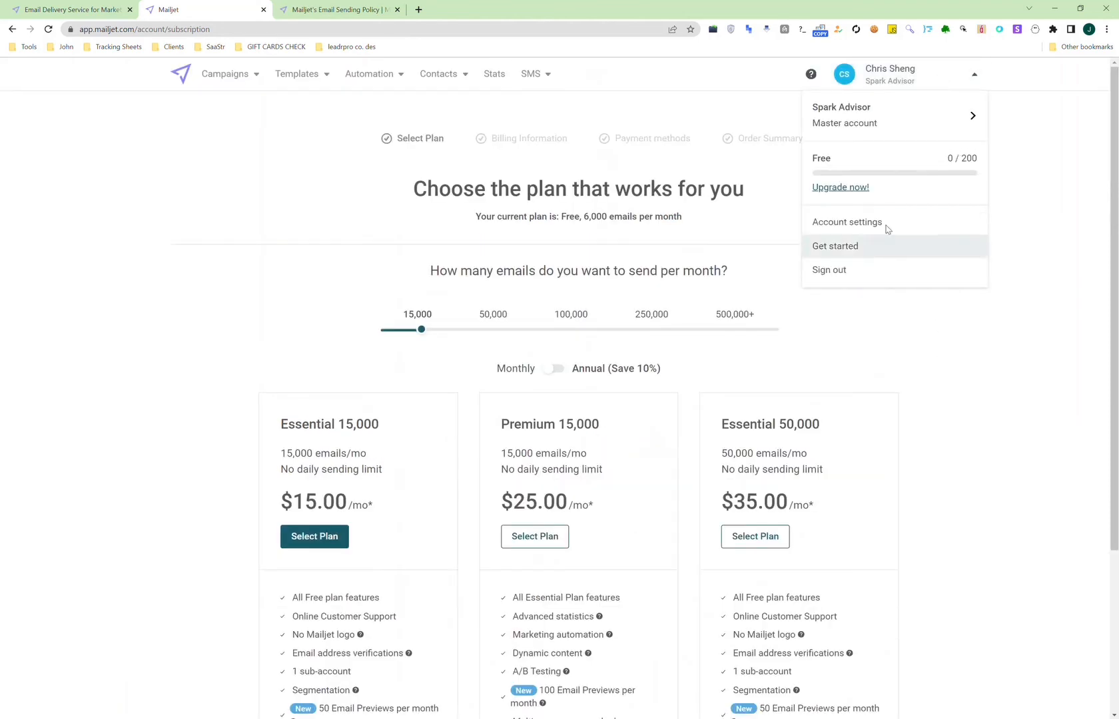
{"action": "left_click", "coordinate": [1003, 441]}
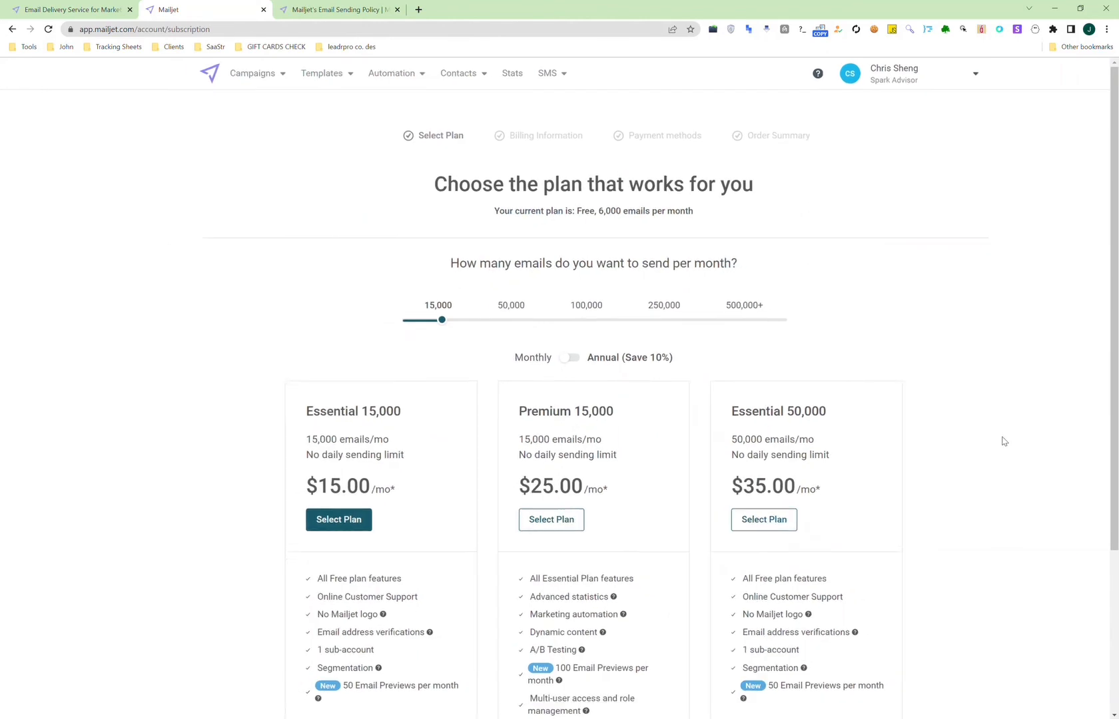
{"action": "scroll", "scroll_direction": "down", "scroll_amount": 3}
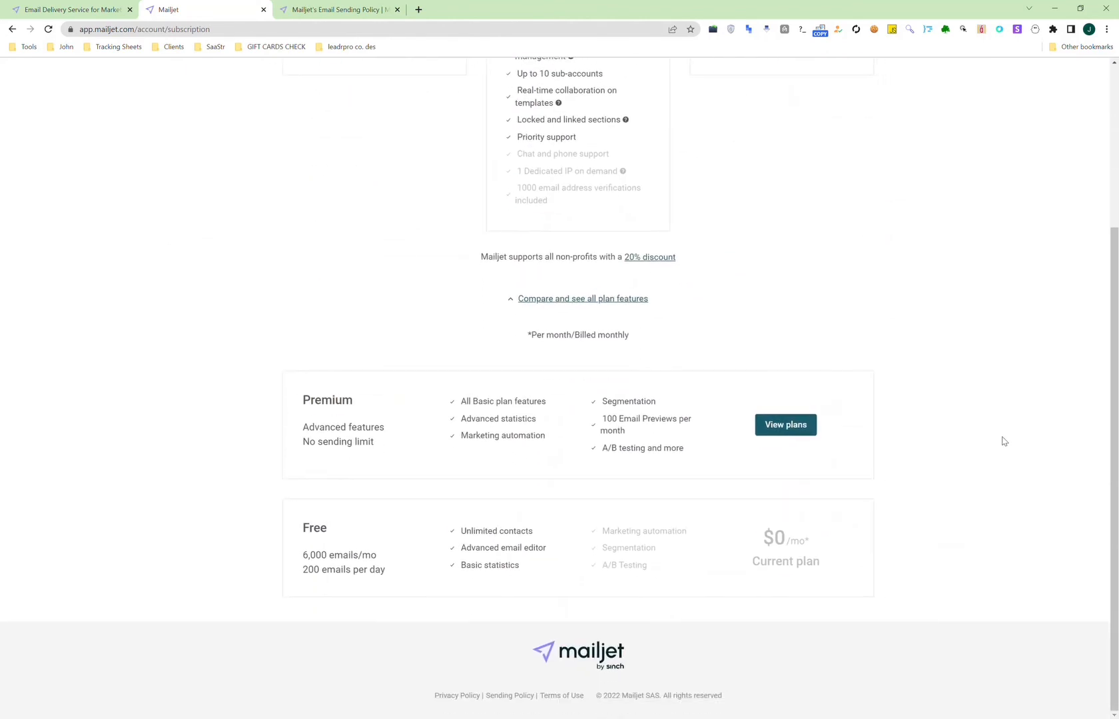
{"action": "left_click", "coordinate": [785, 425]}
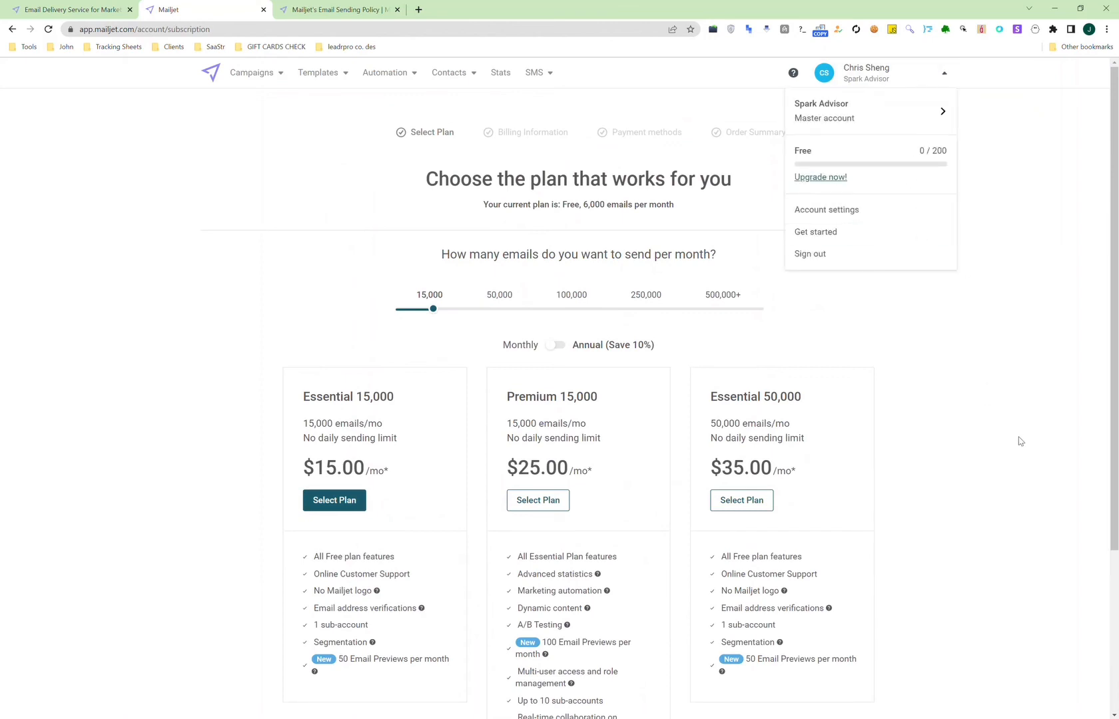
{"action": "mouse_move", "coordinate": [993, 287]}
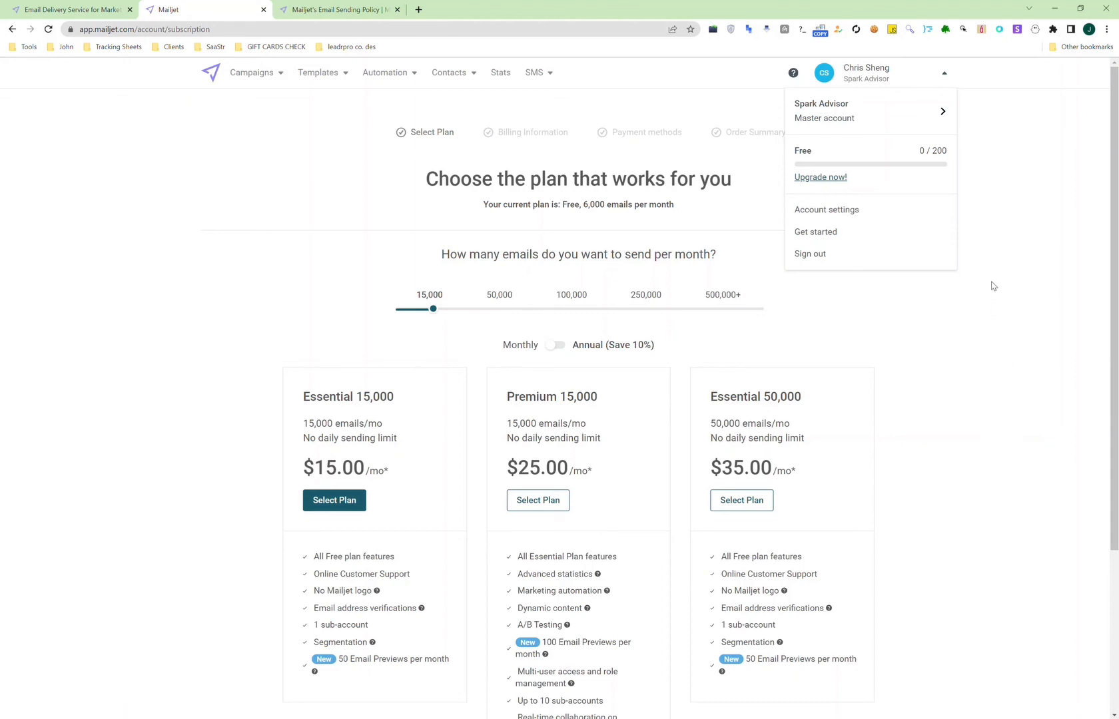
{"action": "mouse_move", "coordinate": [887, 139]}
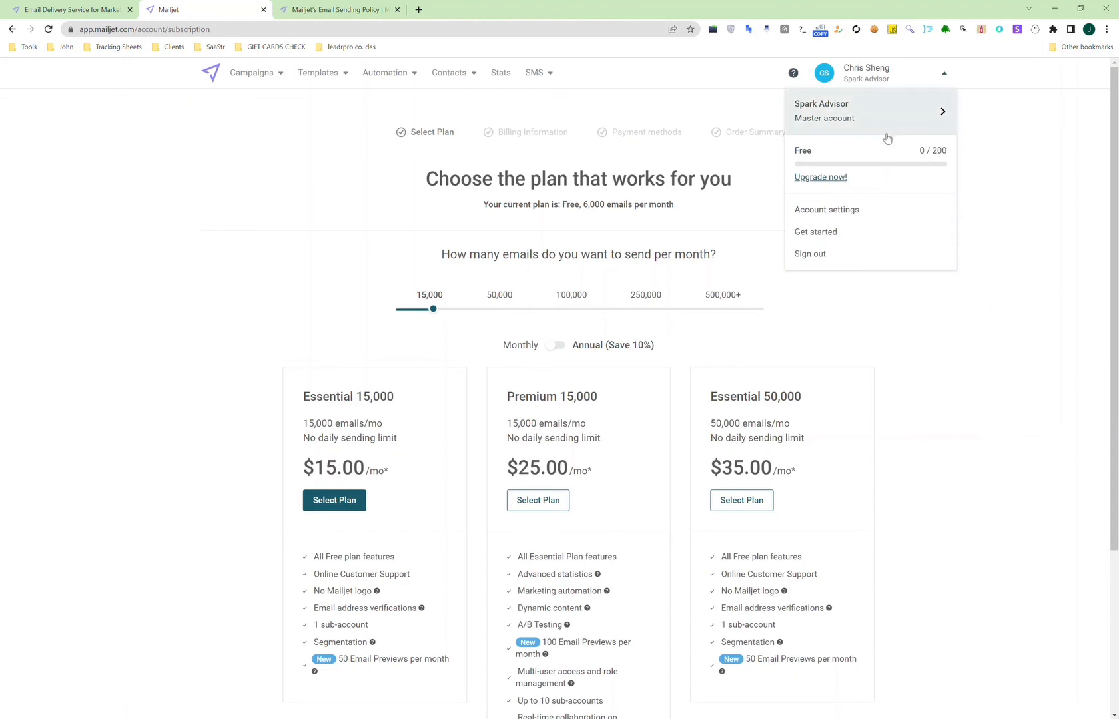
{"action": "mouse_move", "coordinate": [897, 145]}
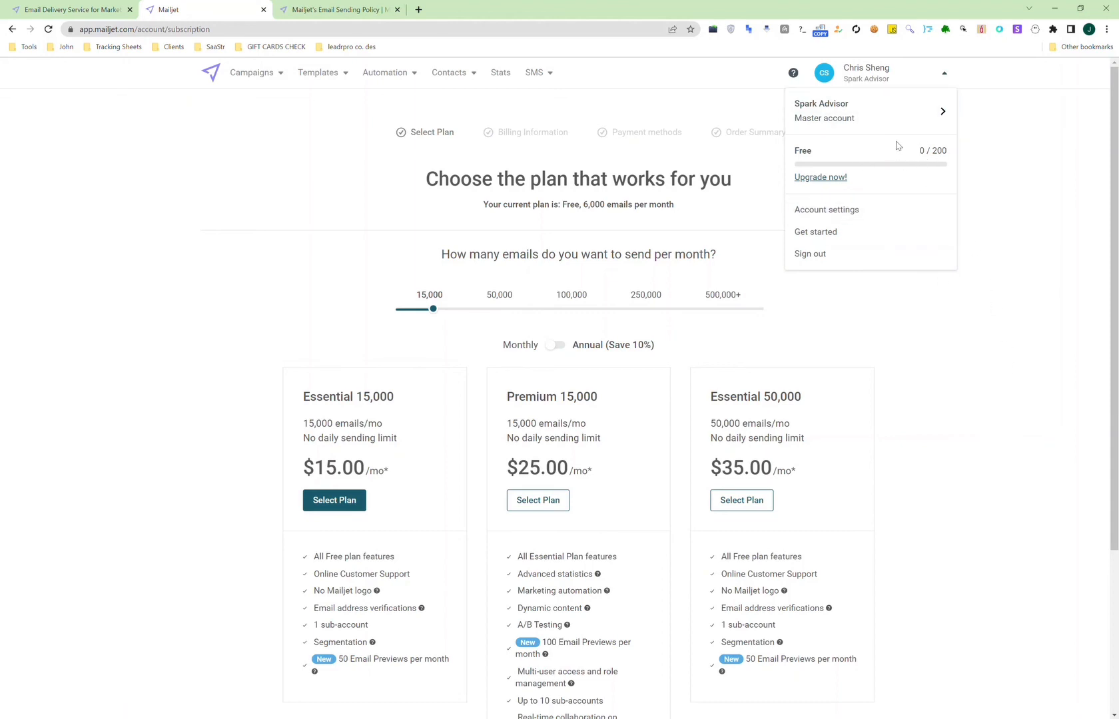